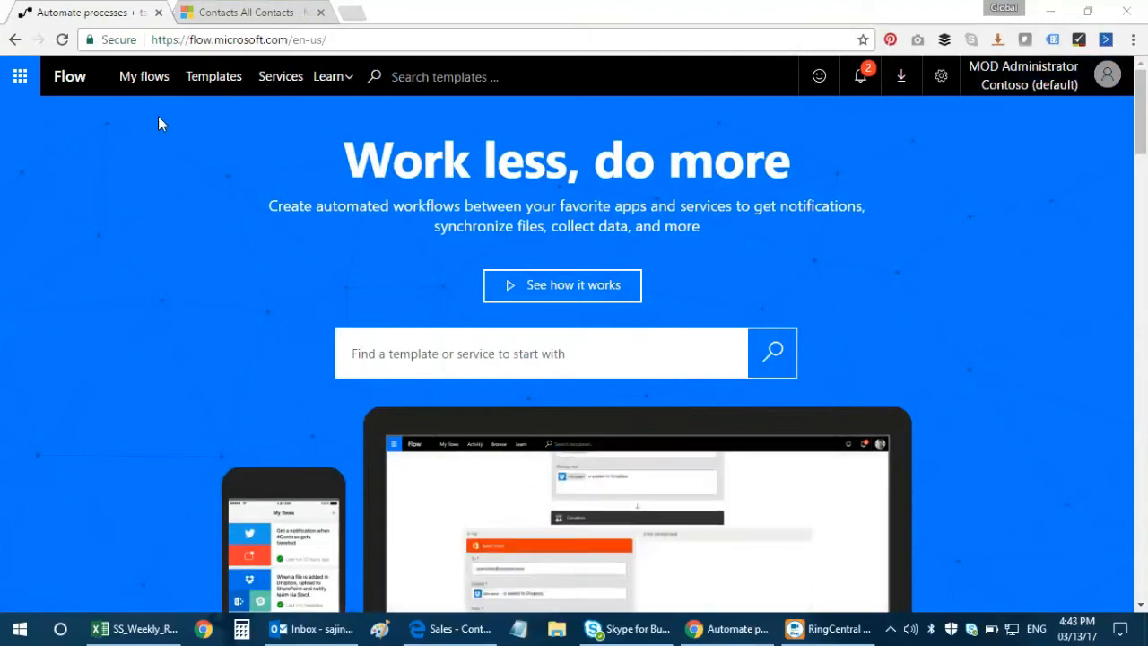
mouse_move(143, 76)
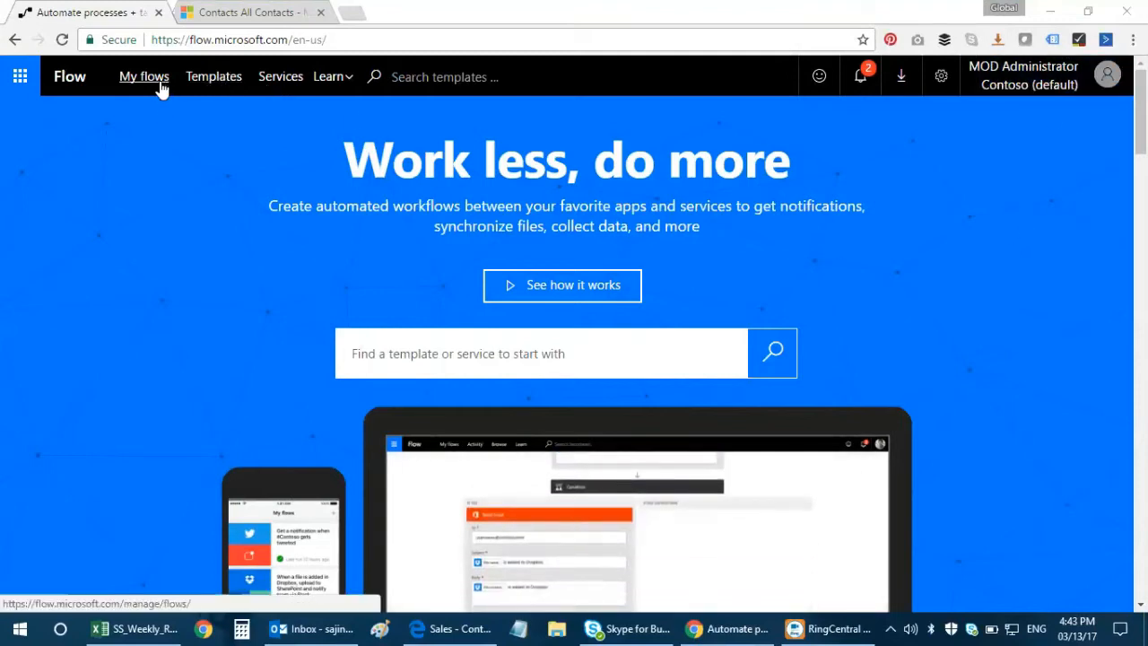
Search Flow templates for 'dynamics 365', browse the results, and return to My flows.
click(143, 76)
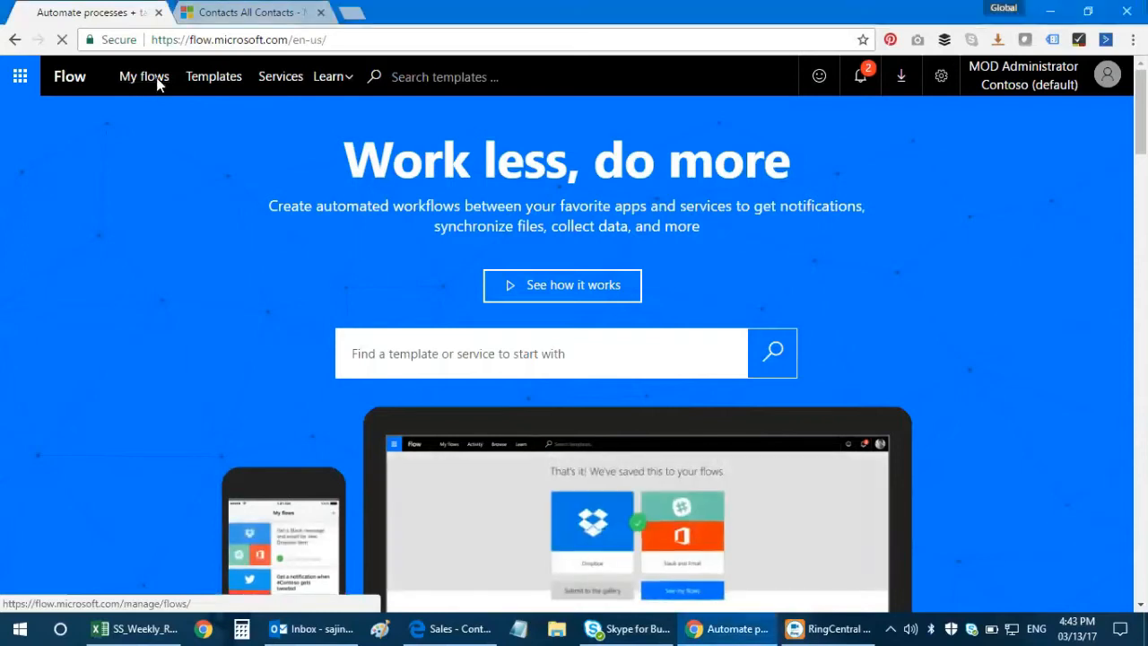
click(143, 76)
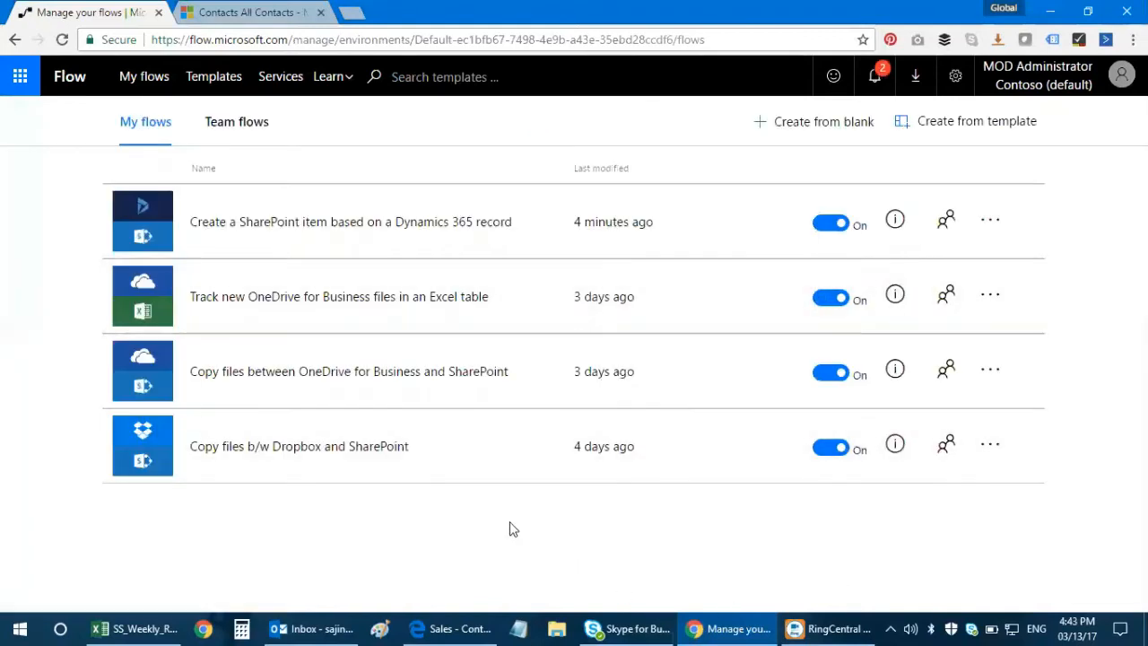
mouse_move(489, 511)
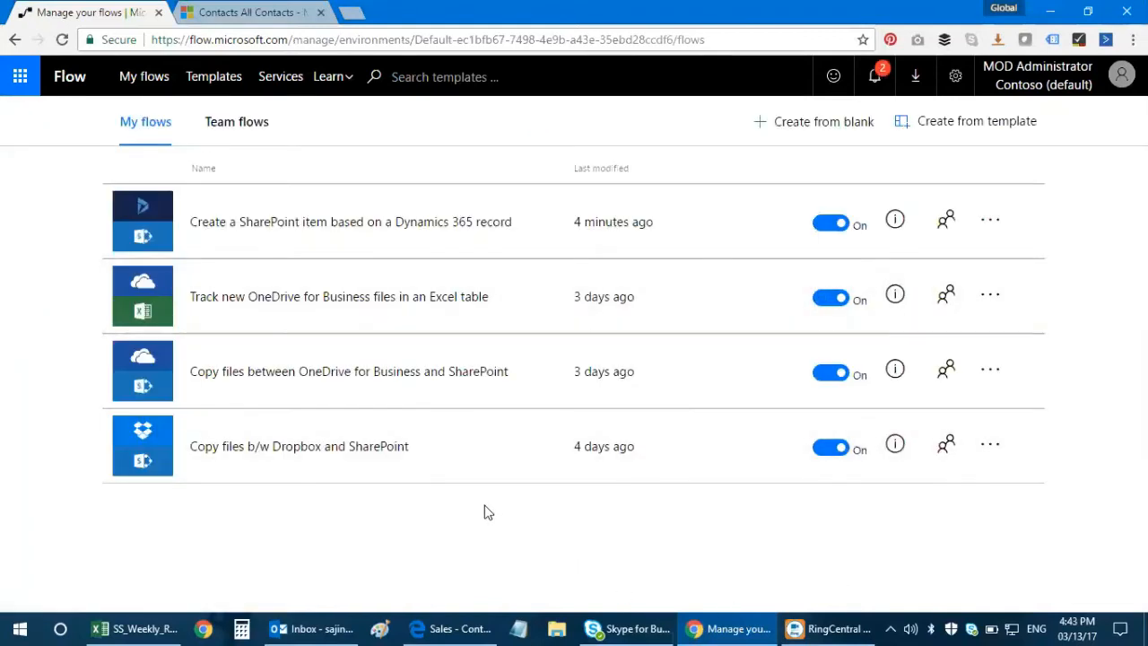
click(449, 76)
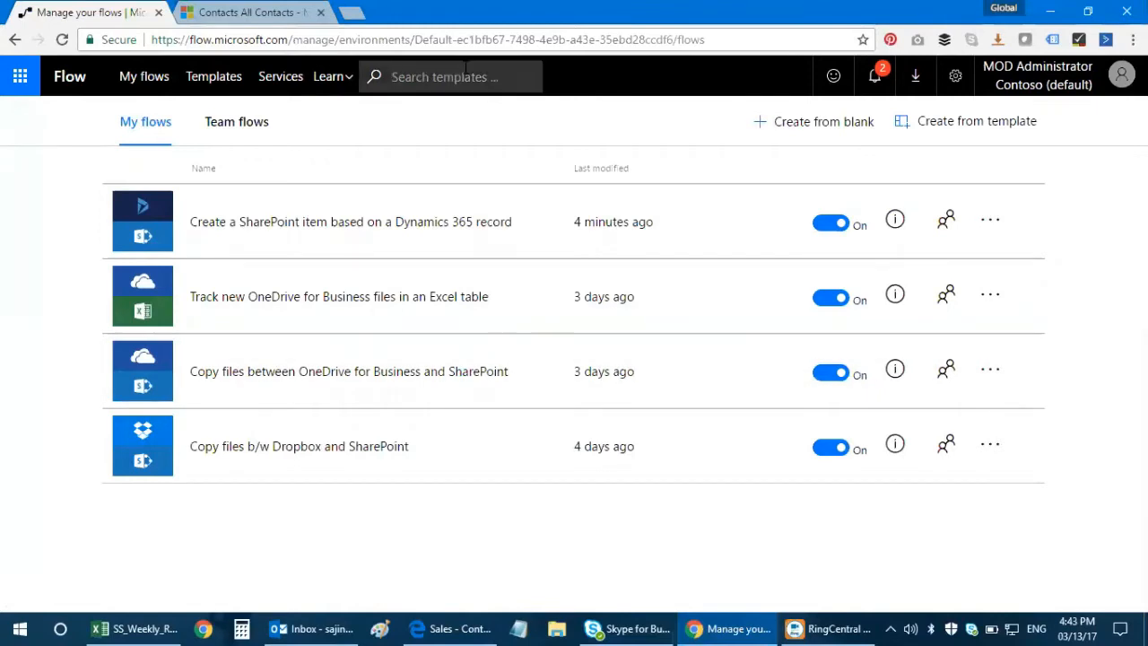
text(dynamics 365)
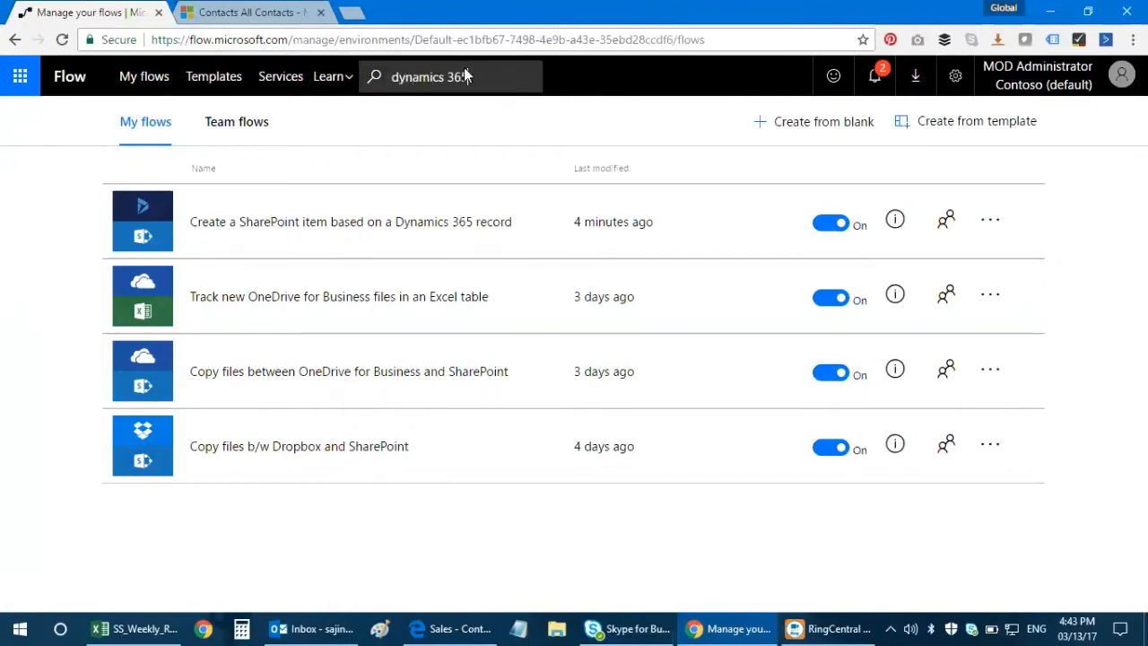
key(Return)
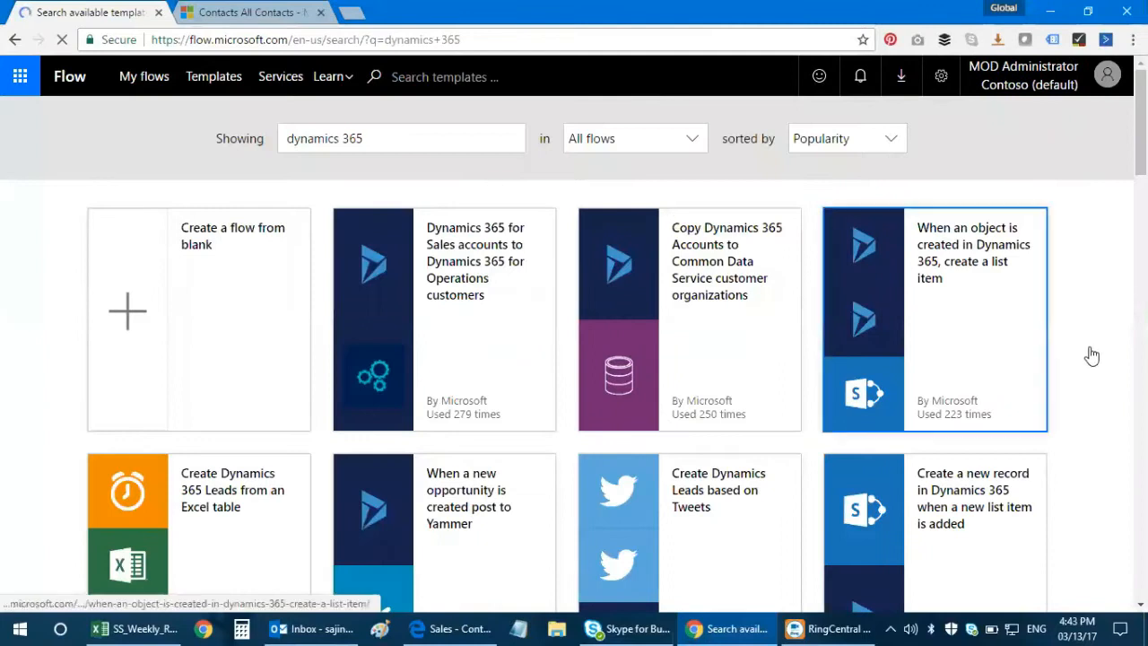
scroll(down, 3)
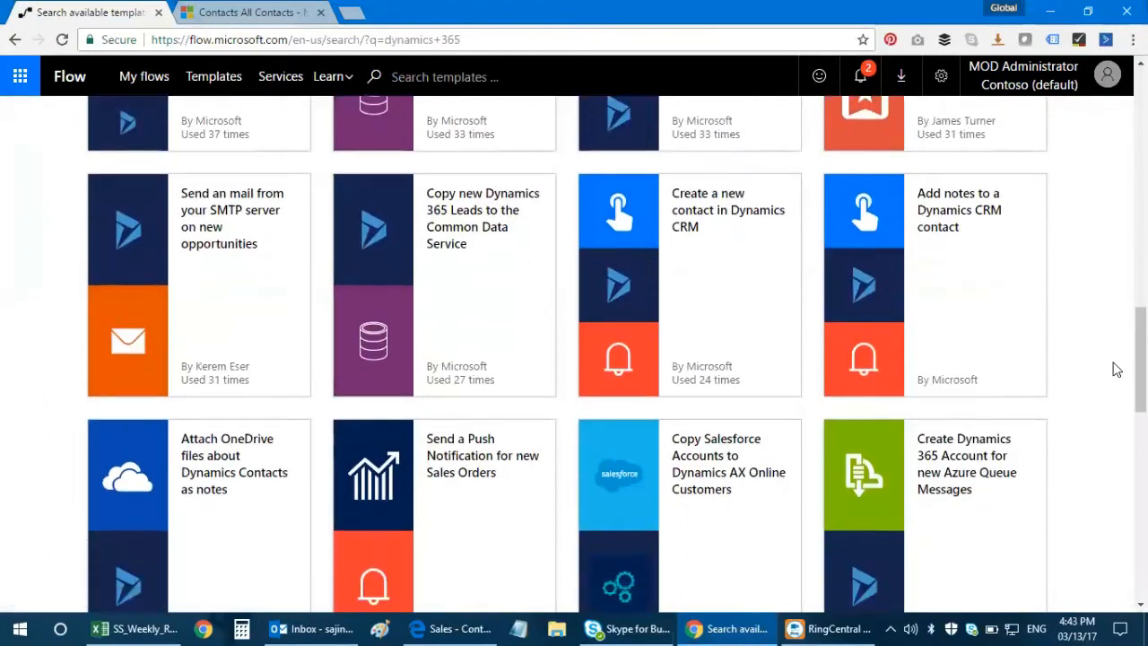
scroll(up, 3)
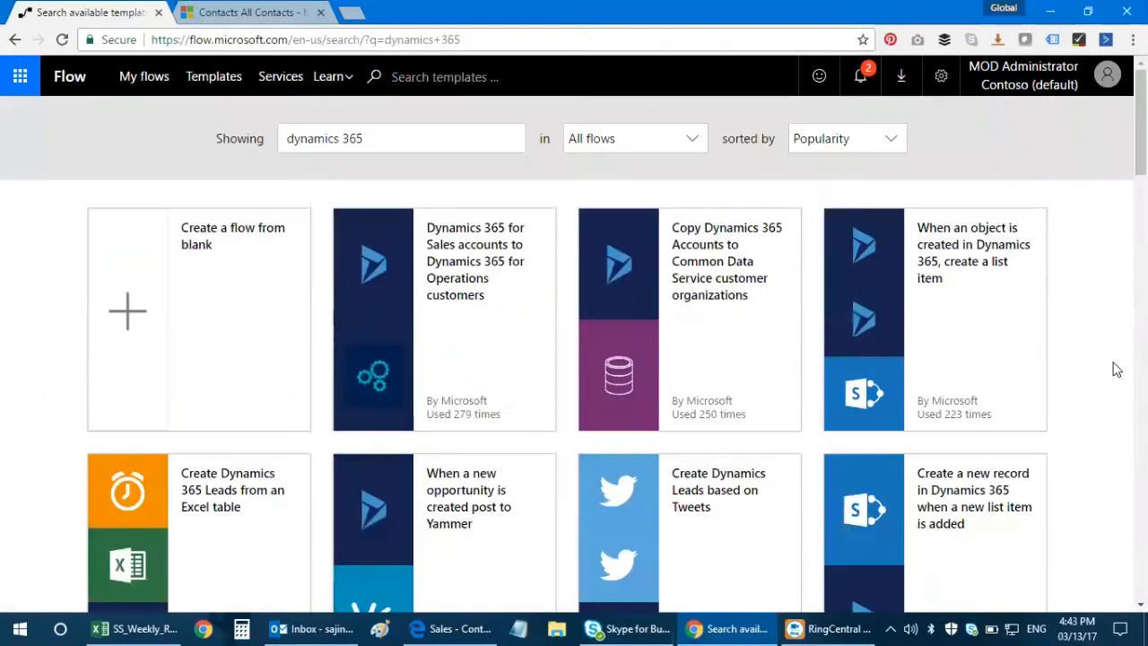
scroll(down, 3)
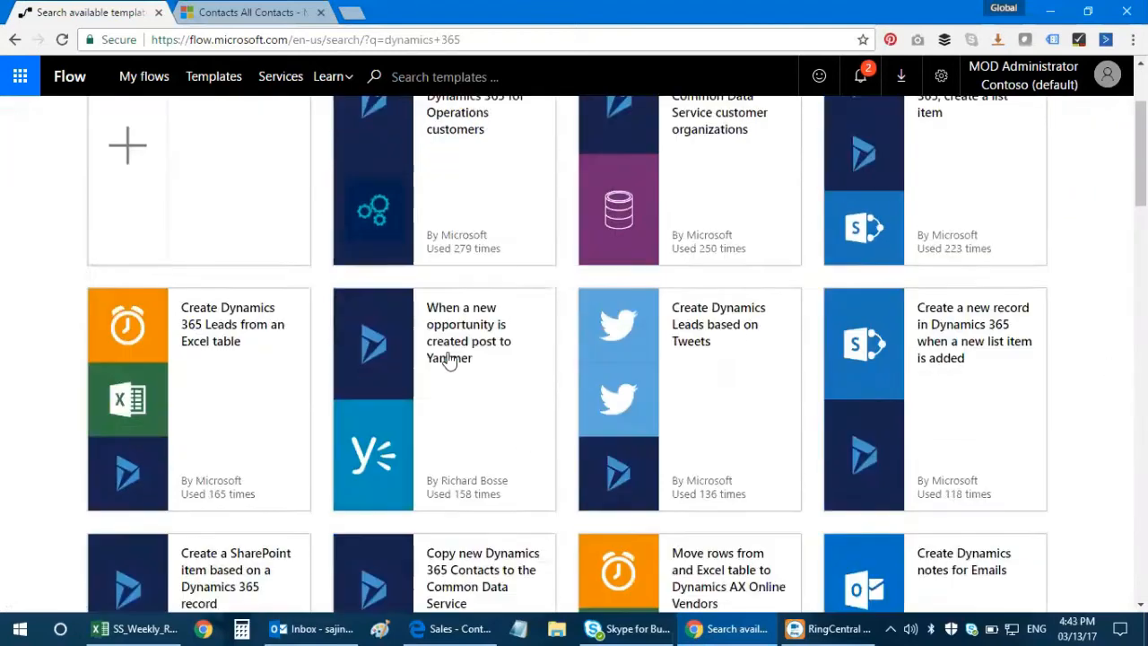
click(143, 76)
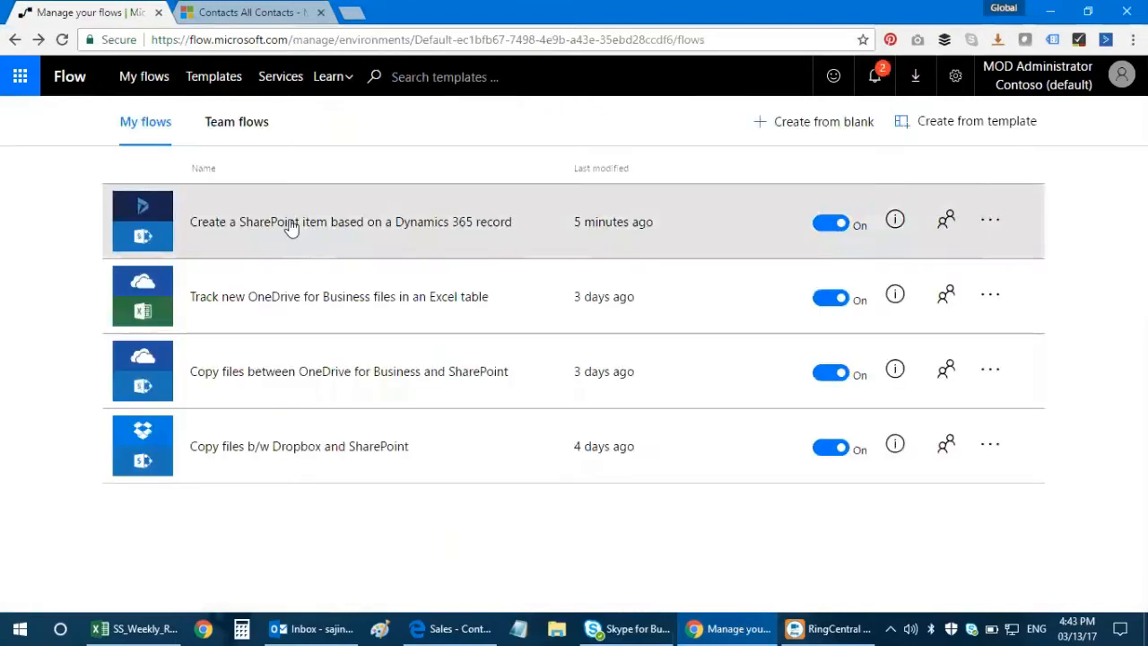
Open the 'Create a SharePoint item based on a Dynamics 365 record' flow in the editor.
click(350, 222)
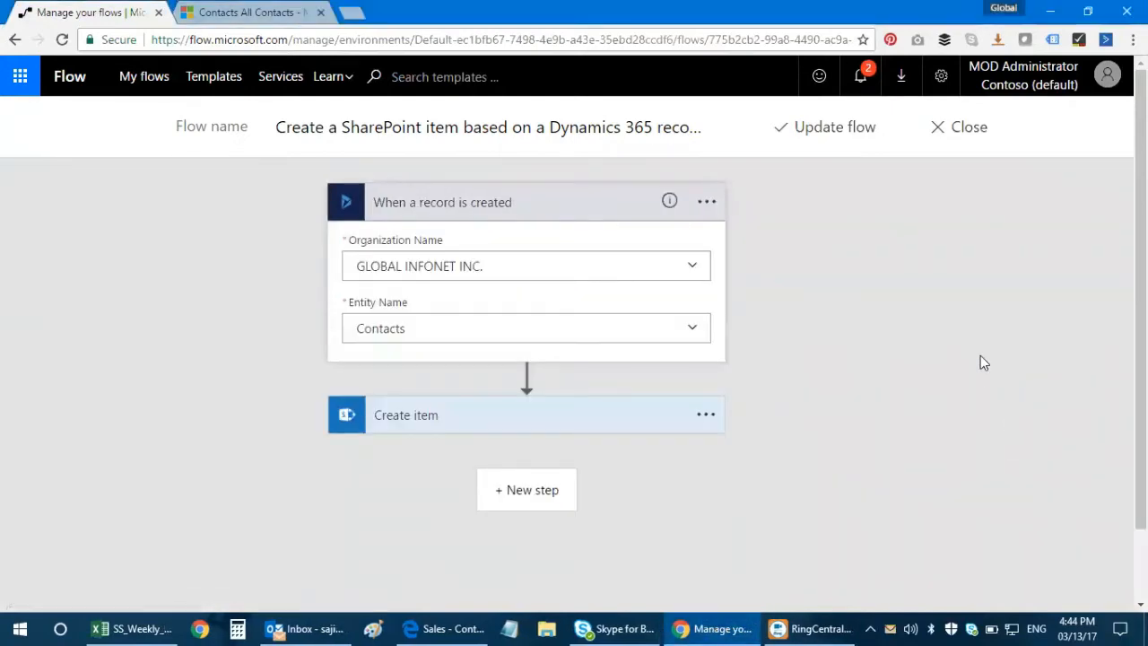
right_click(271, 627)
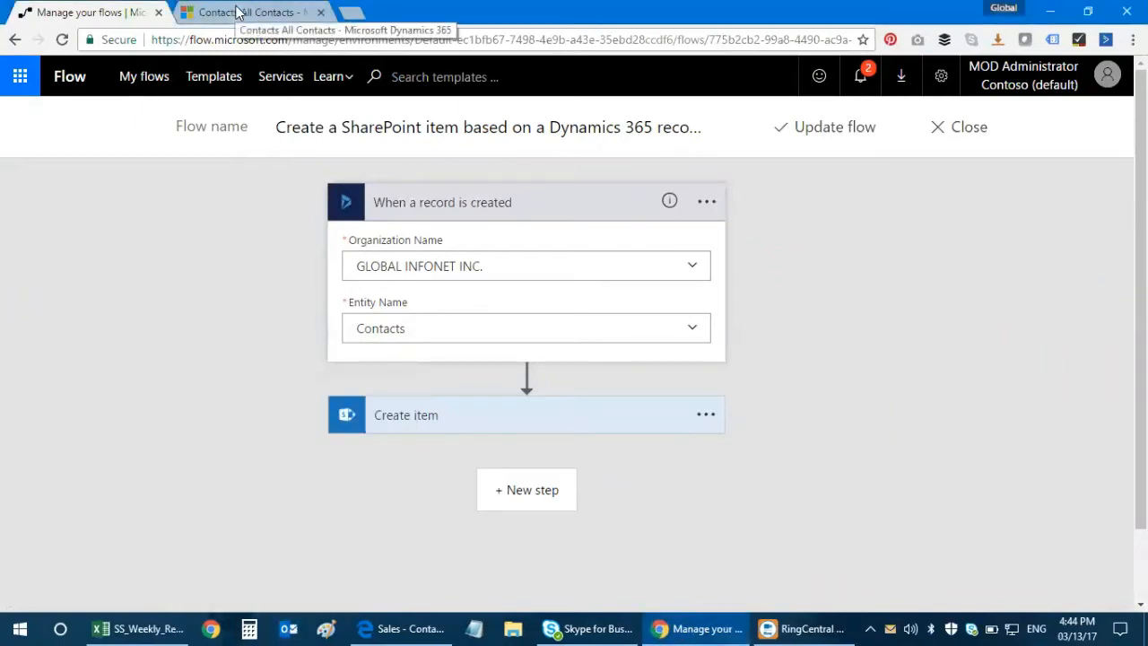
View the Dynamics 365 All Contacts list and the Sales menu, then return to the flow.
click(251, 12)
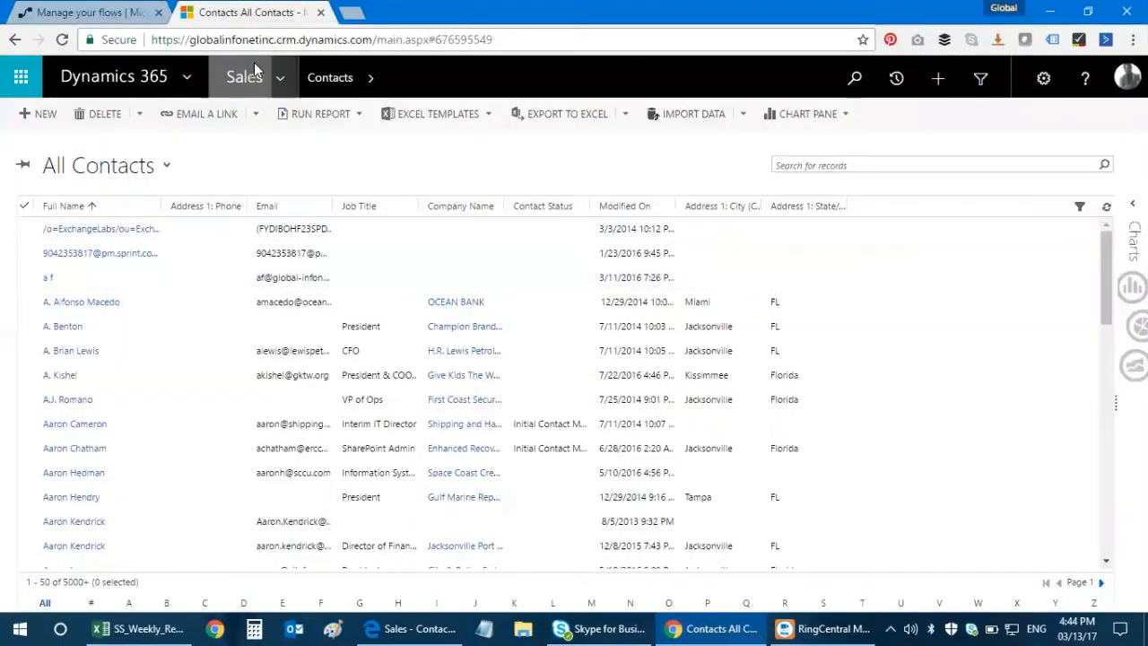
click(280, 77)
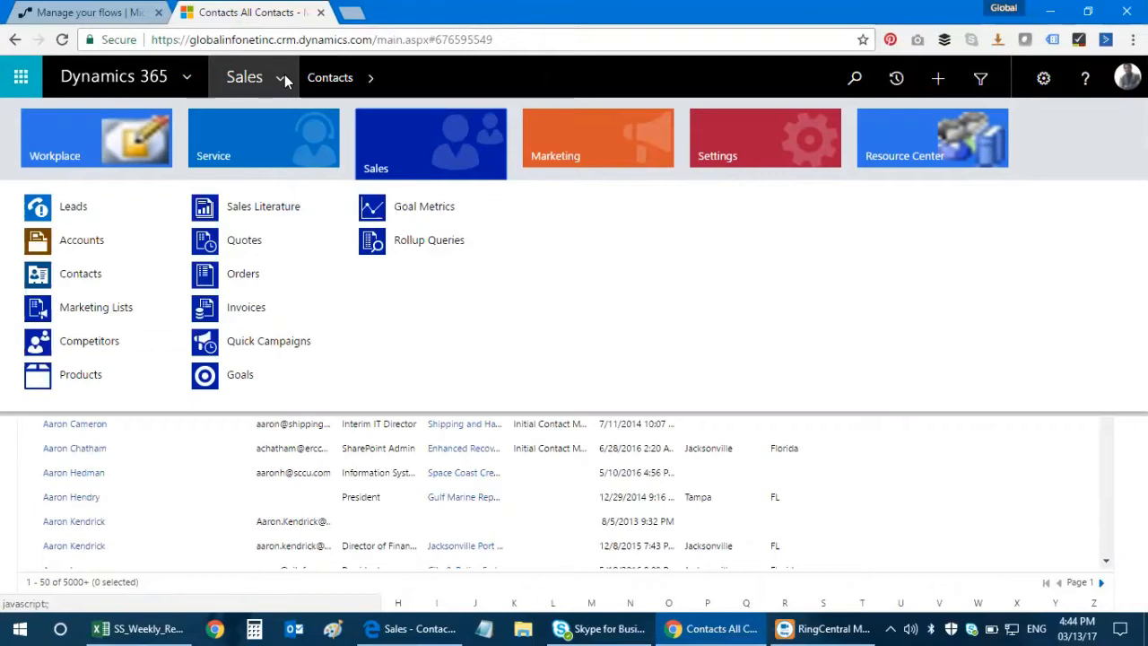
click(80, 11)
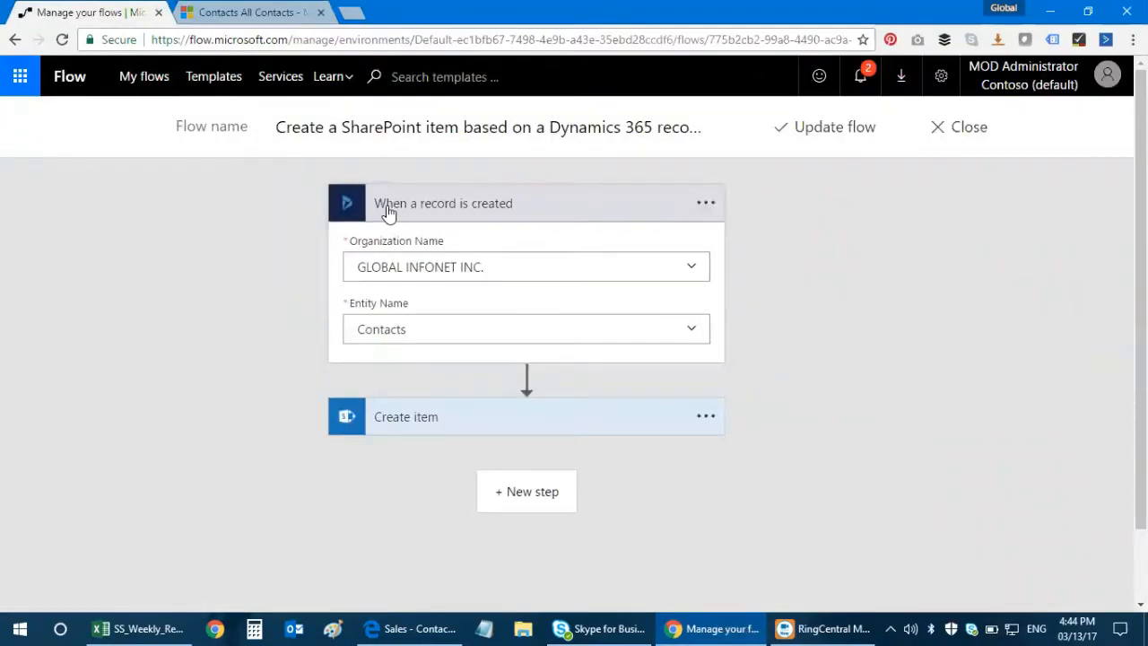
mouse_move(632, 272)
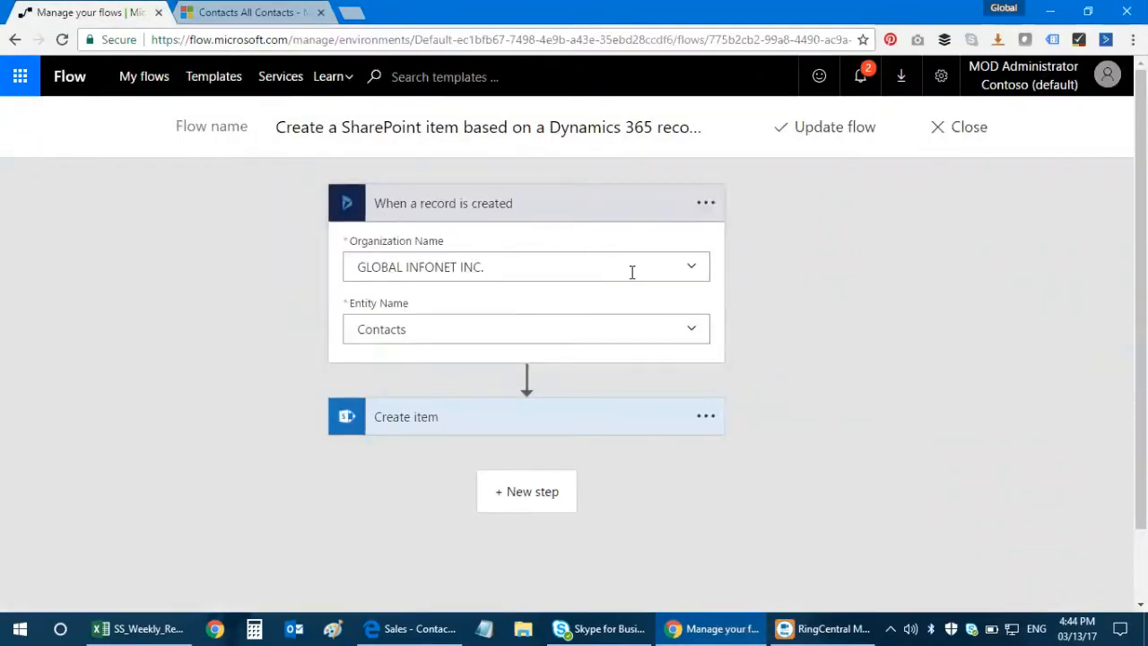
mouse_move(690, 269)
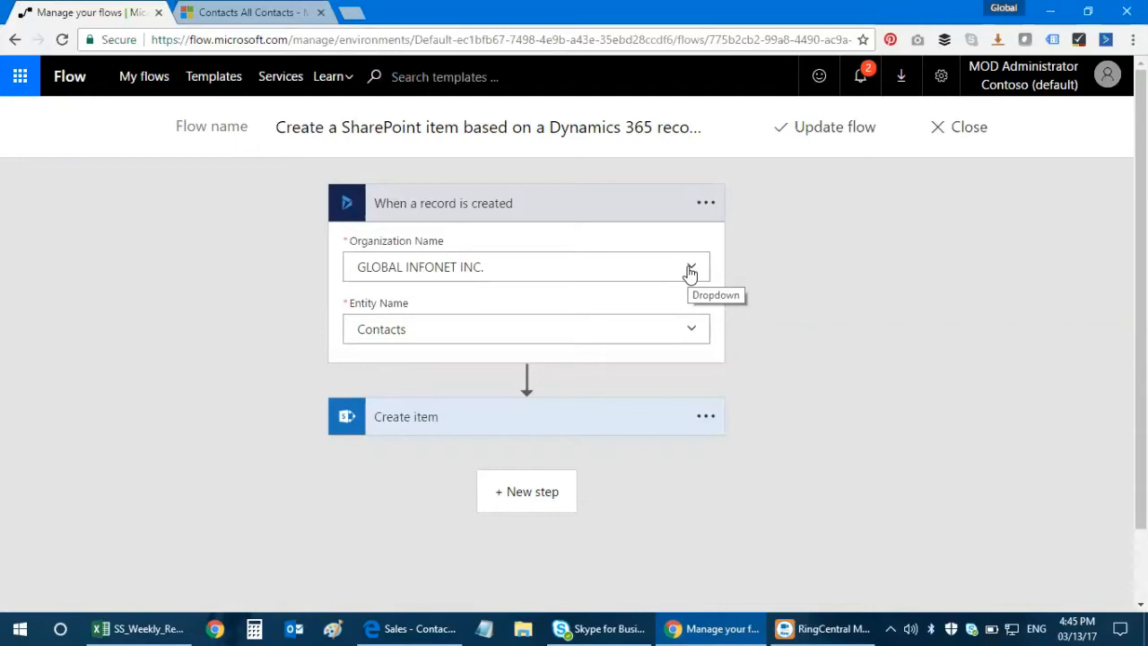
mouse_move(777, 272)
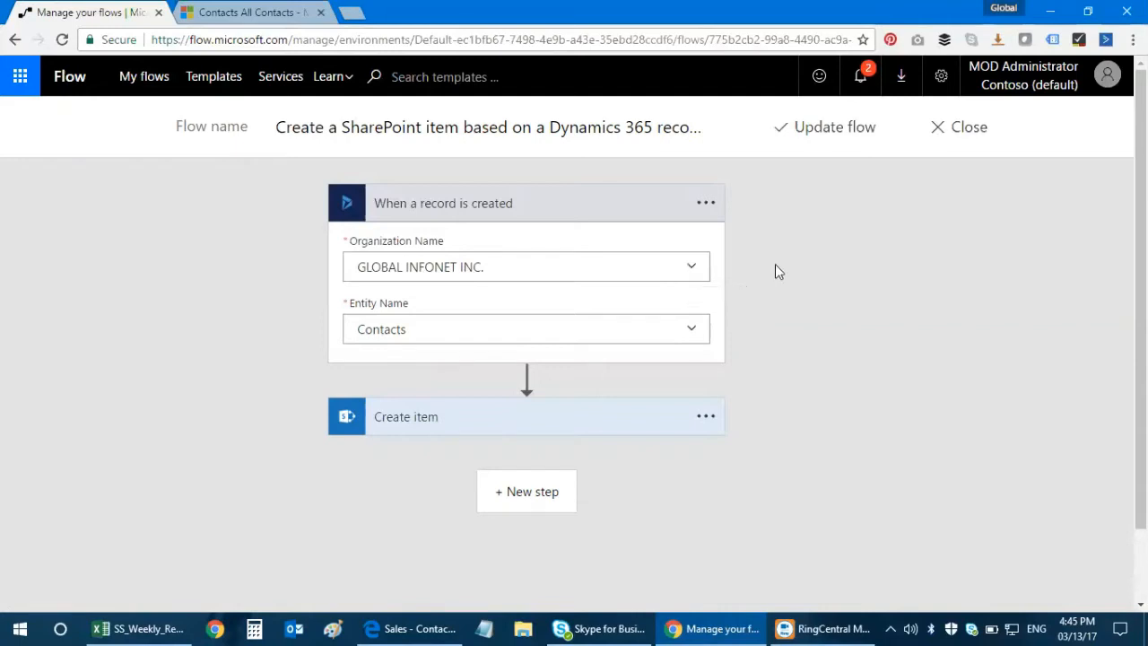
mouse_move(670, 260)
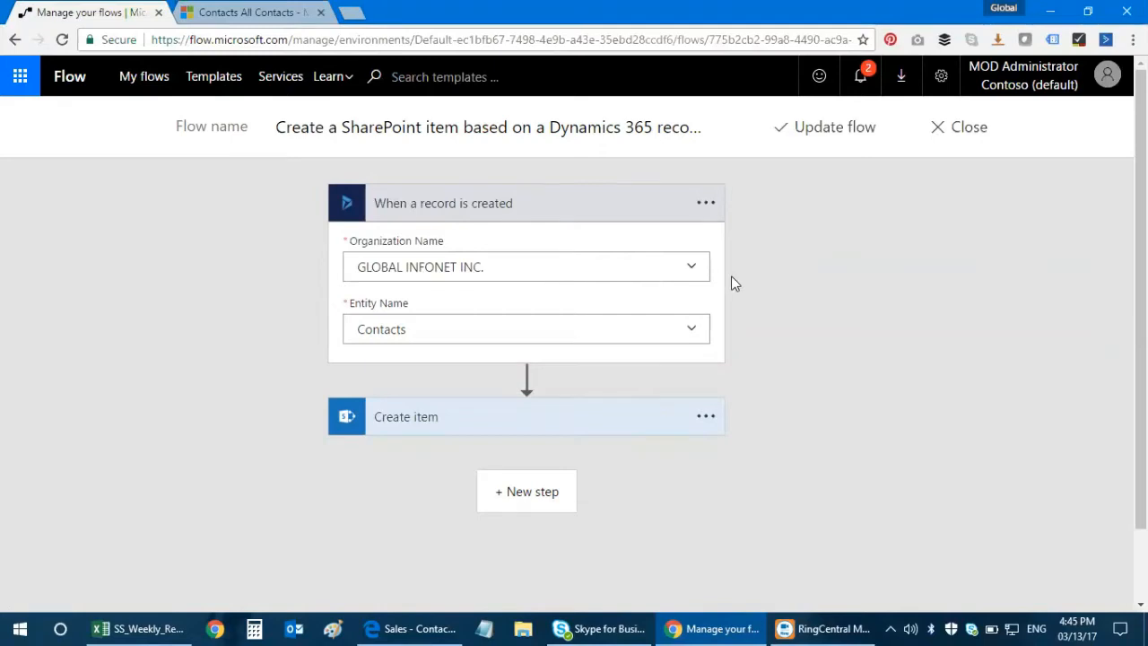
click(690, 266)
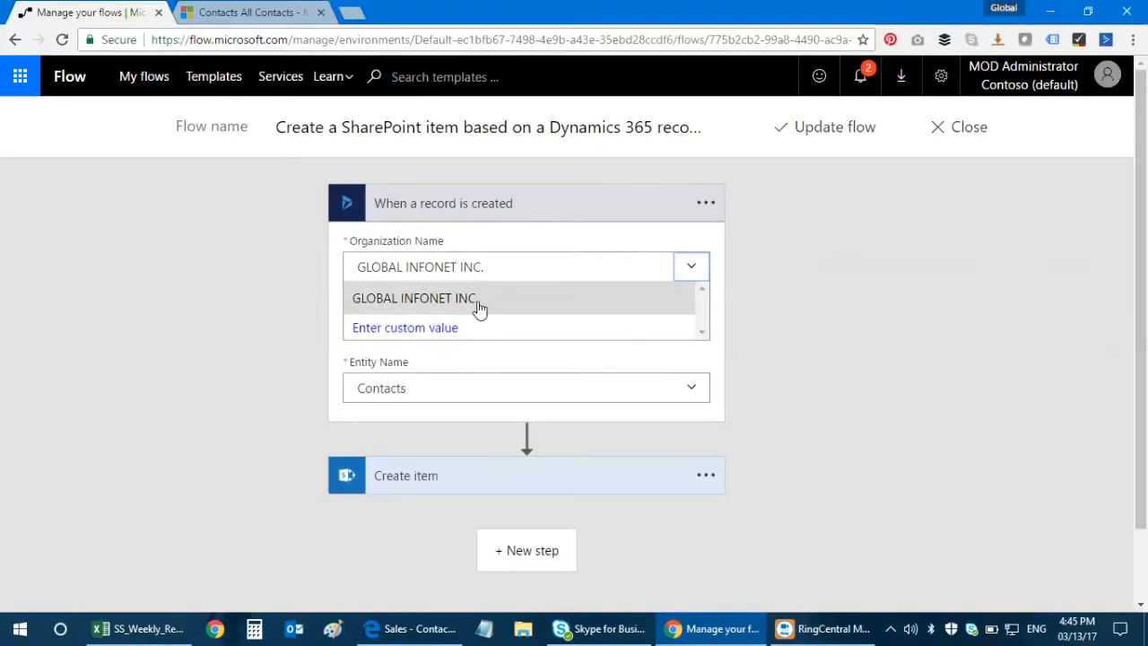
mouse_move(694, 269)
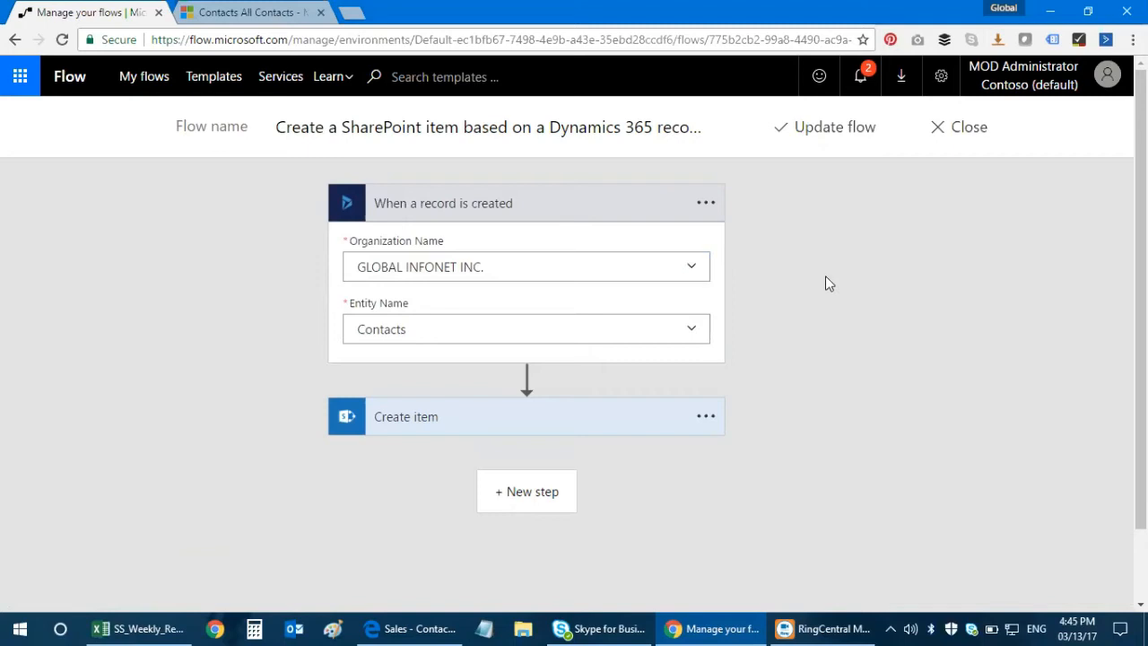
mouse_move(787, 299)
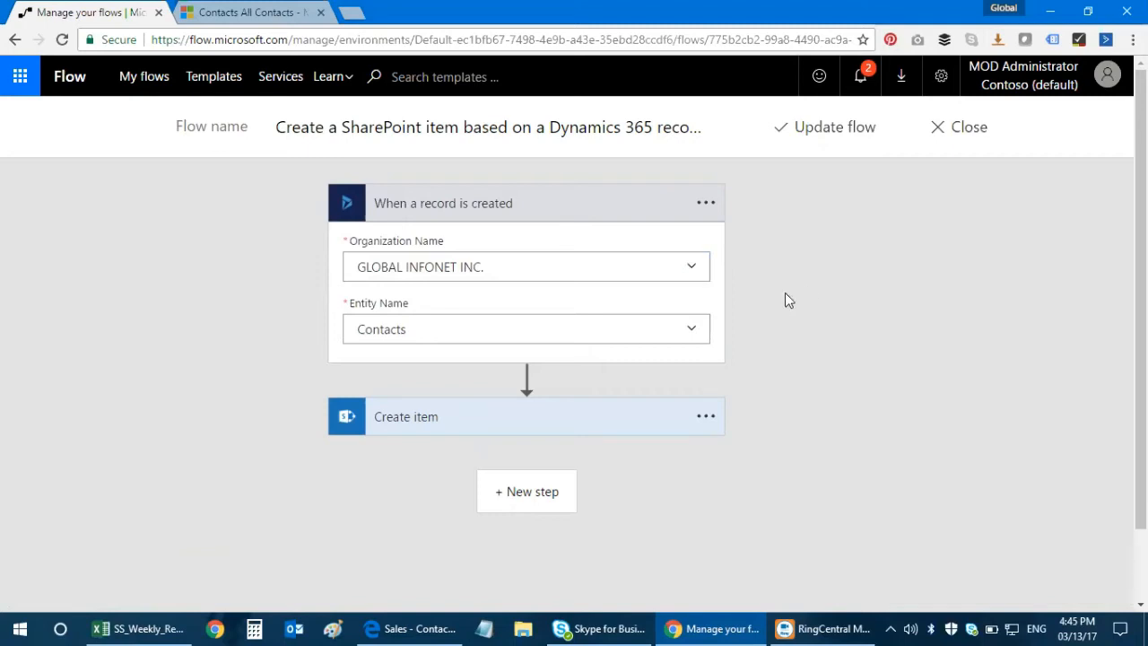
click(690, 328)
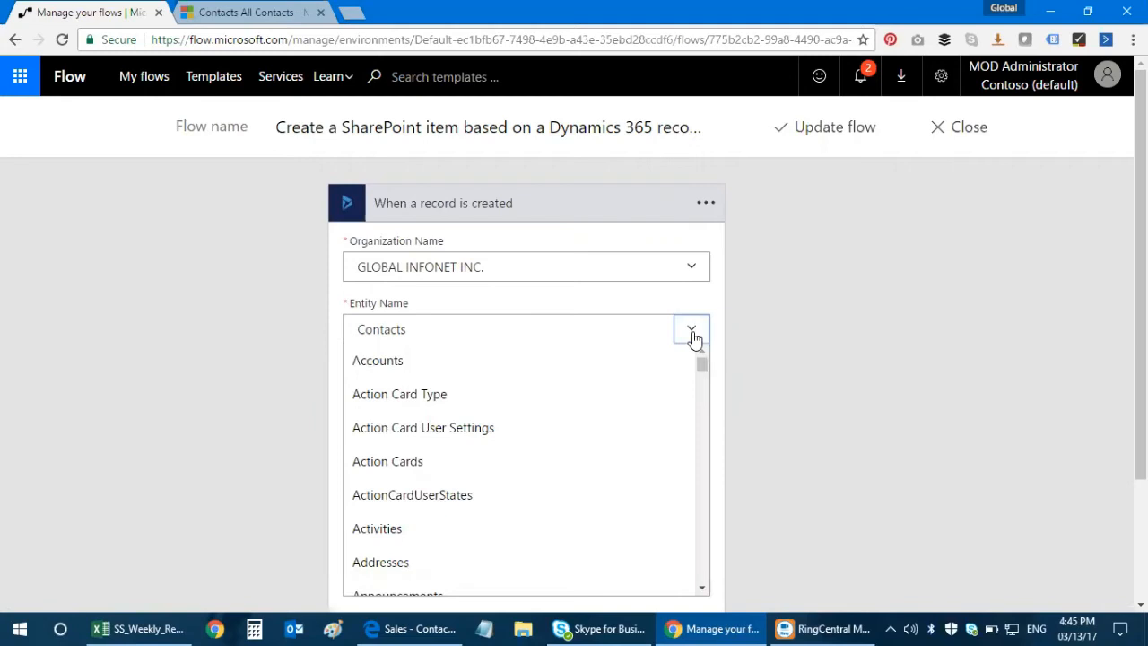
scroll(down, 3)
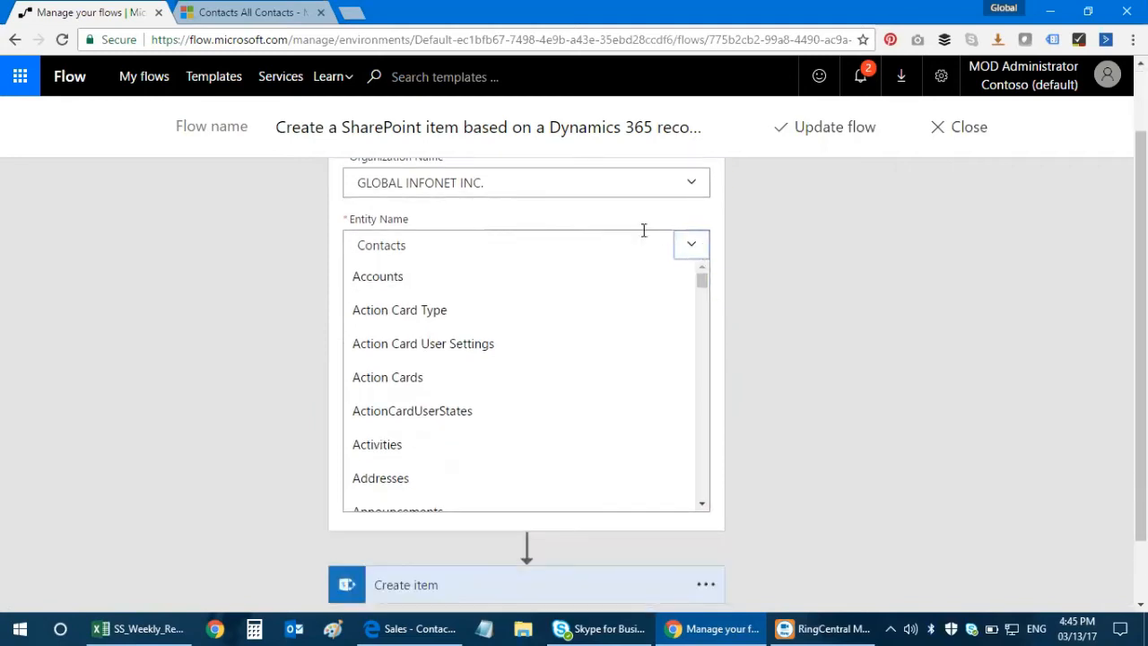
scroll(down, 3)
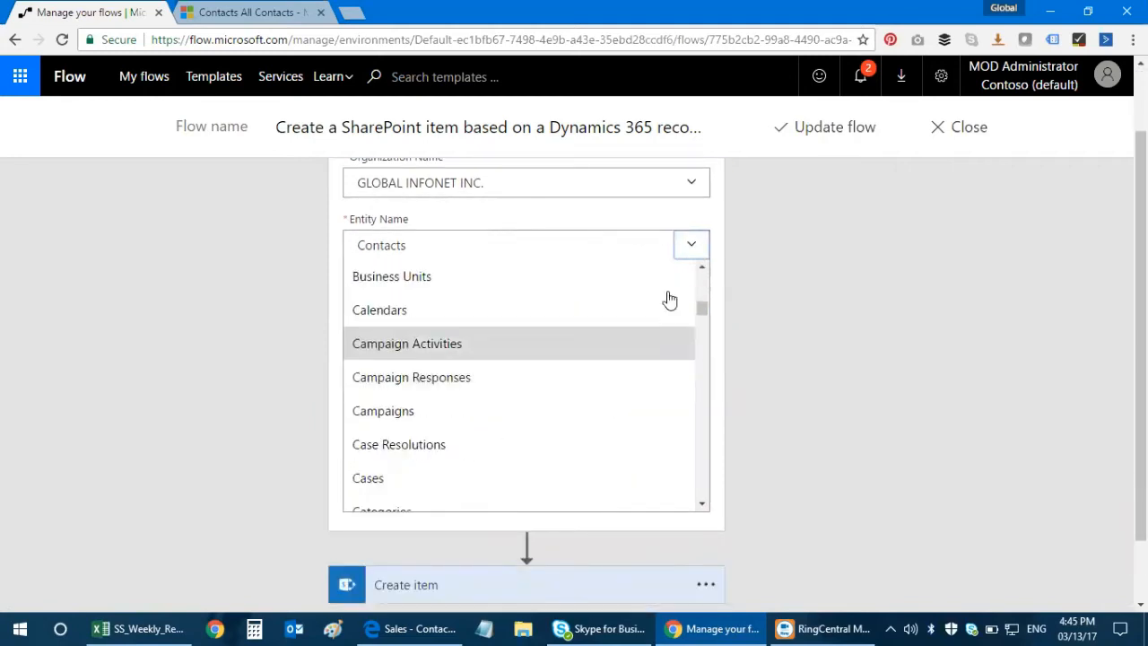
scroll(up, 3)
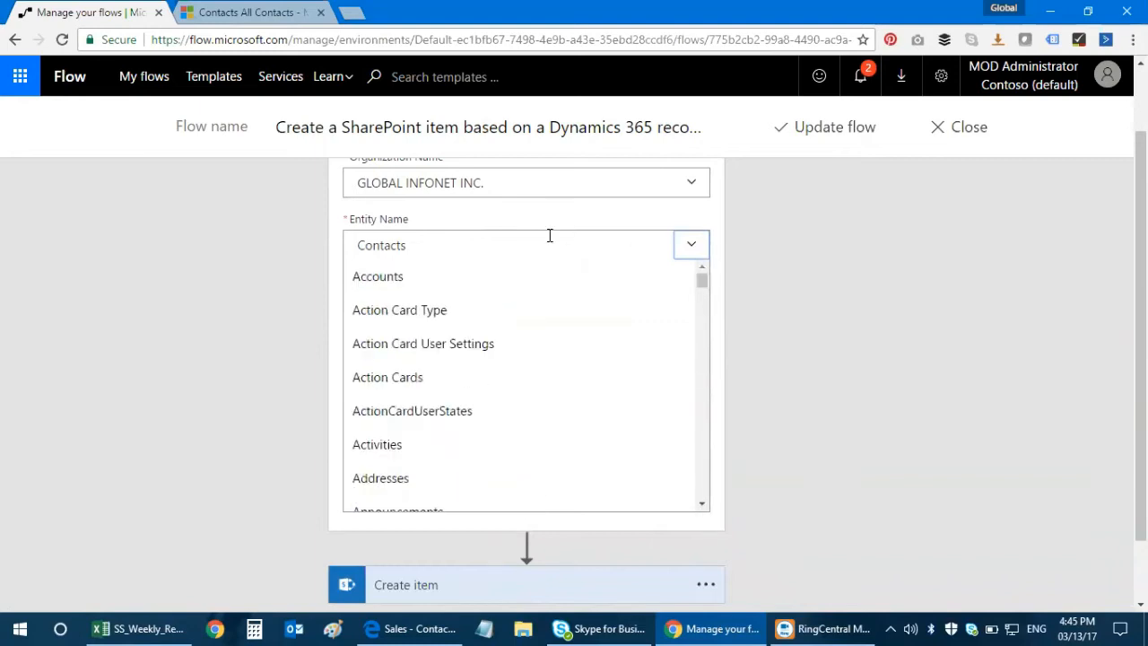
scroll(up, 3)
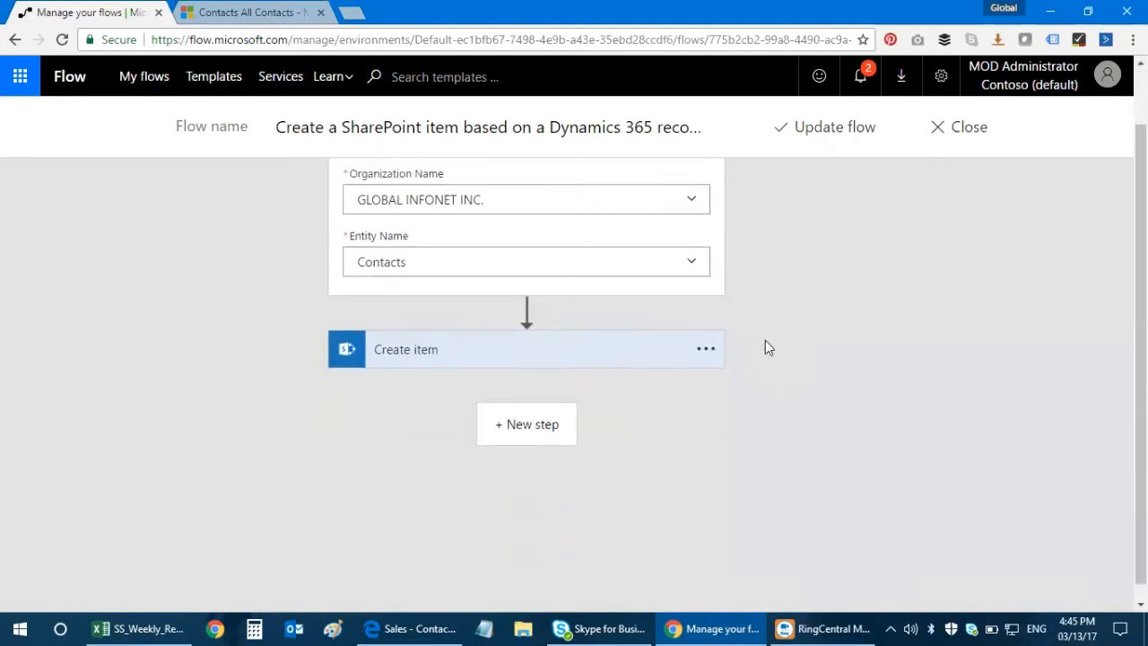
Check the SharePoint Contacts list and browse the Create item step's List name choices.
scroll(up, 3)
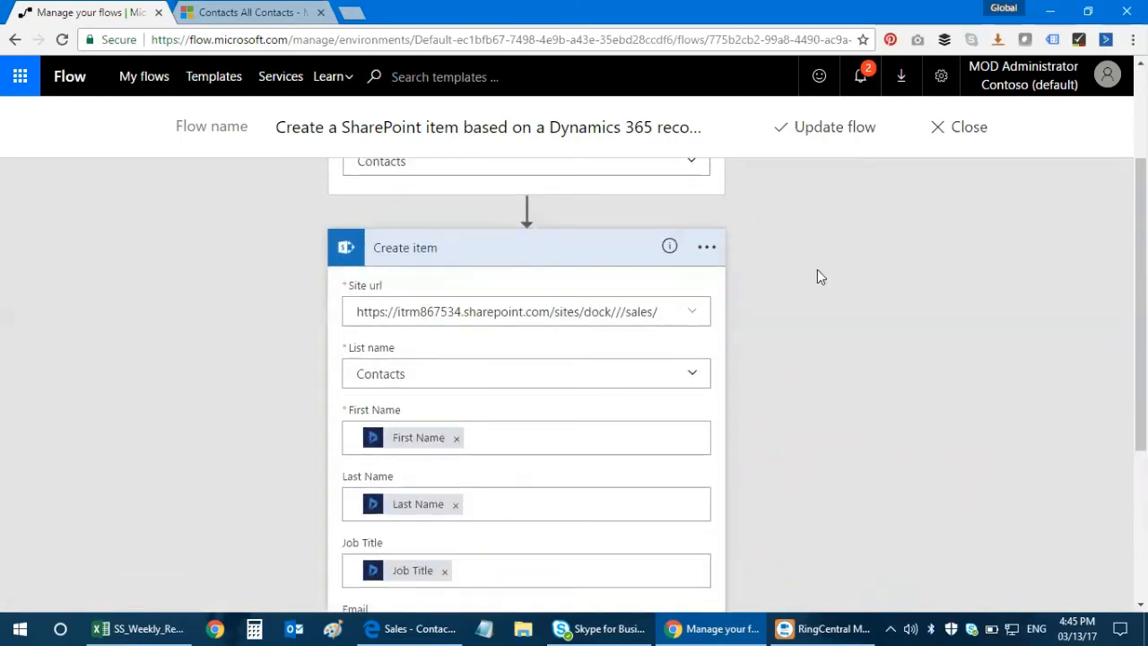
click(409, 627)
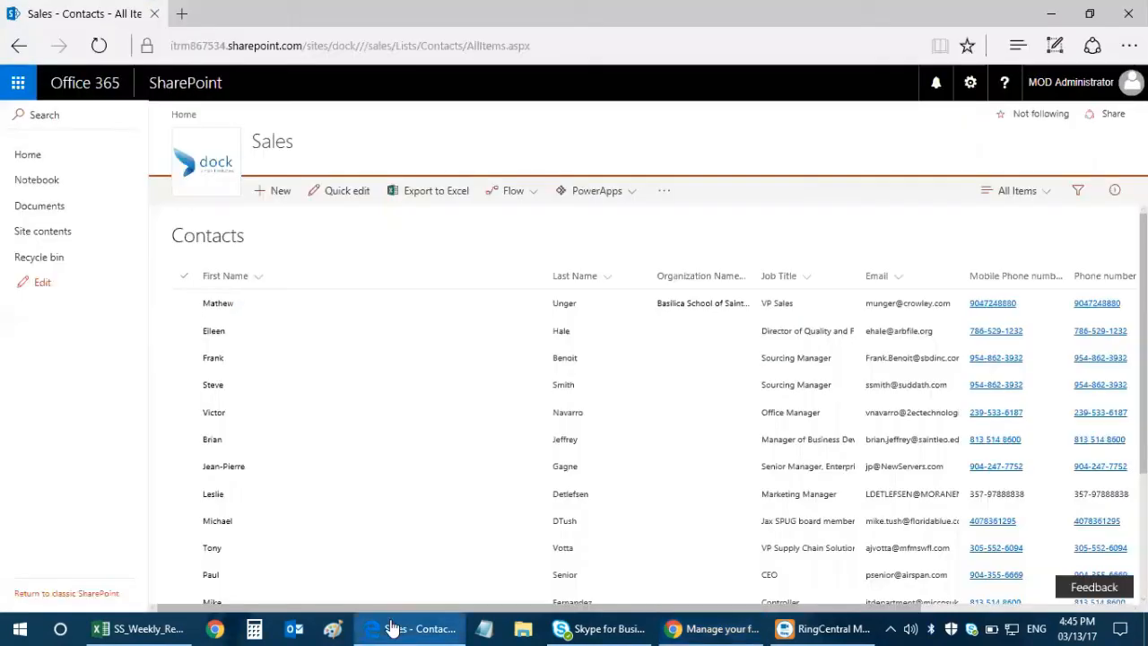
click(358, 46)
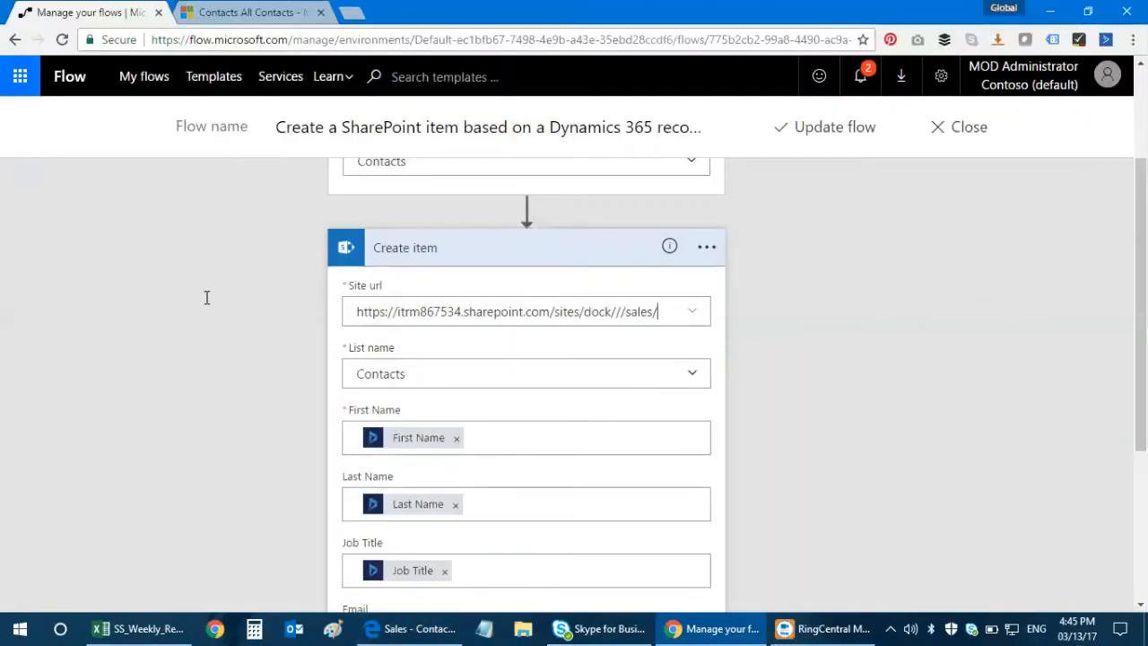
click(526, 311)
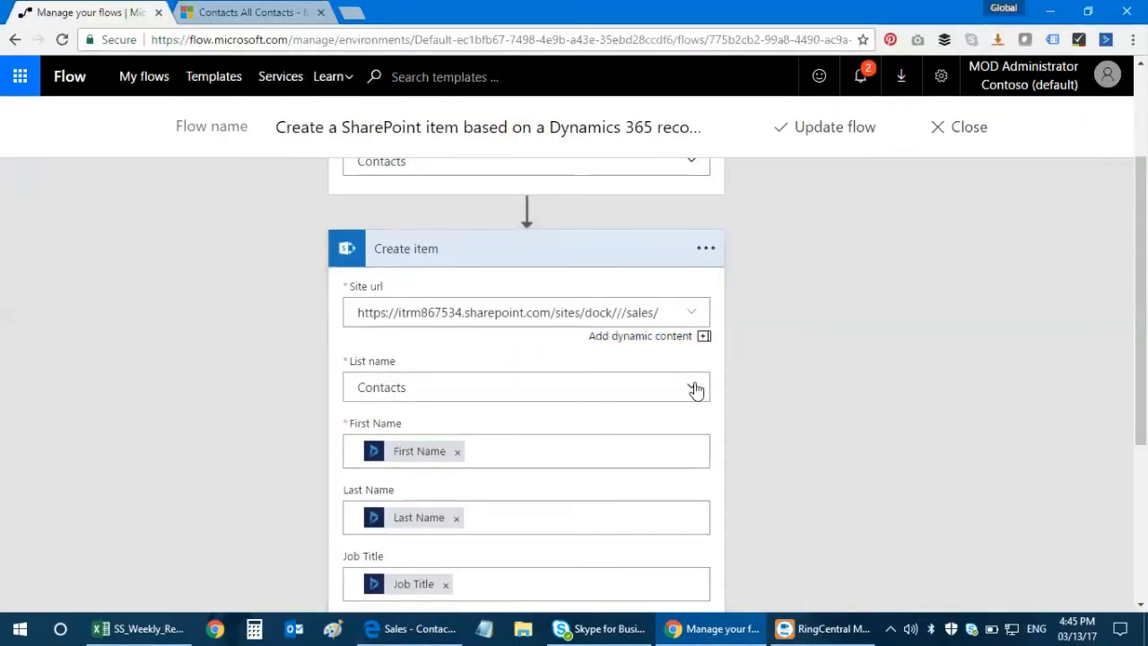
mouse_move(697, 387)
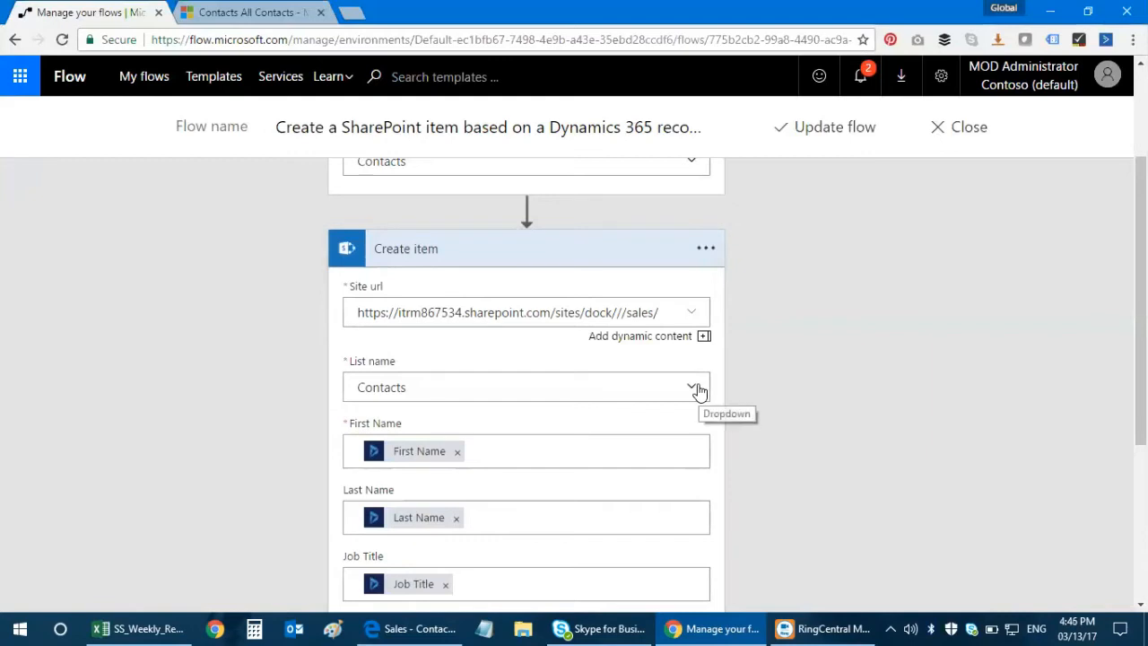
click(691, 386)
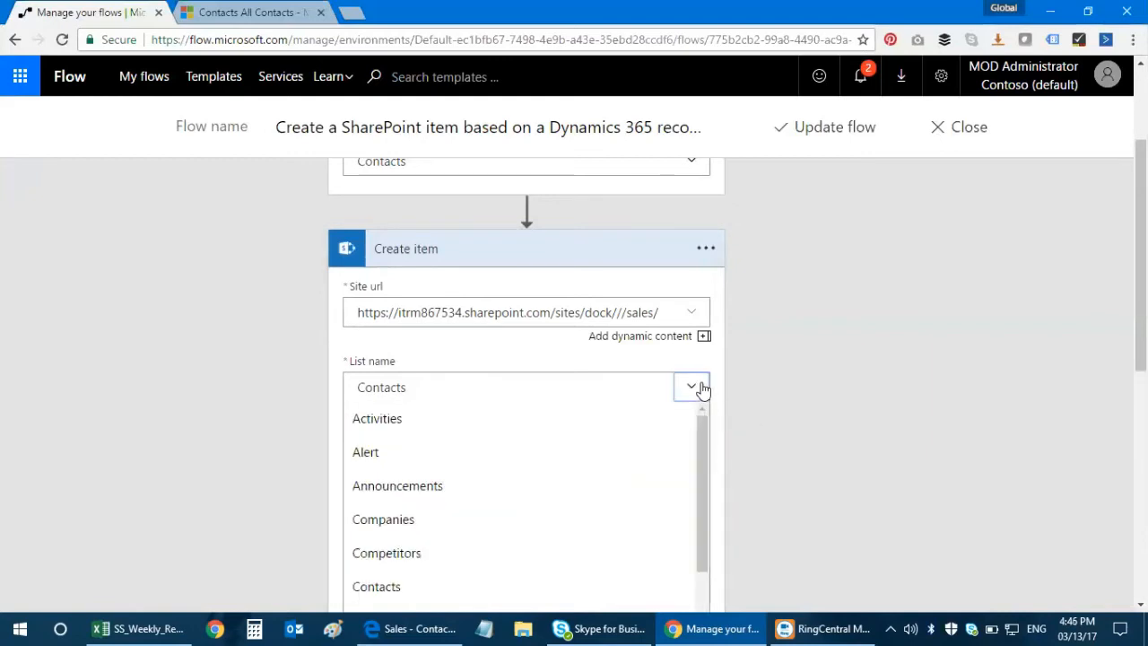
scroll(down, 3)
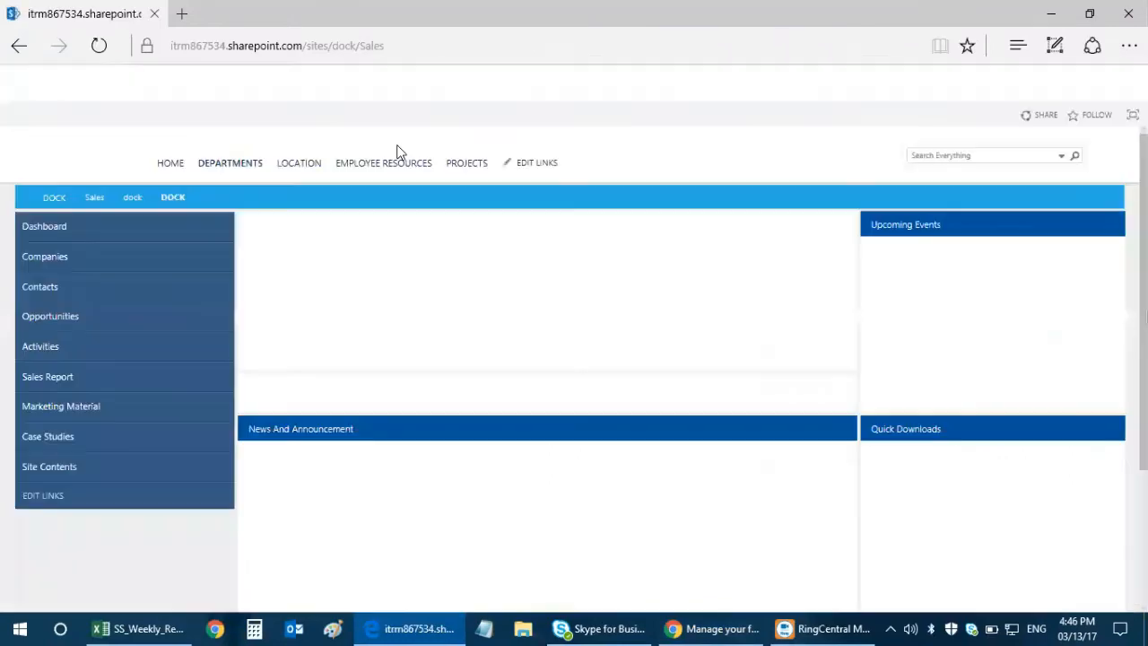
Browse the Sales site's DEPARTMENTS menu and open its Contacts list.
click(230, 163)
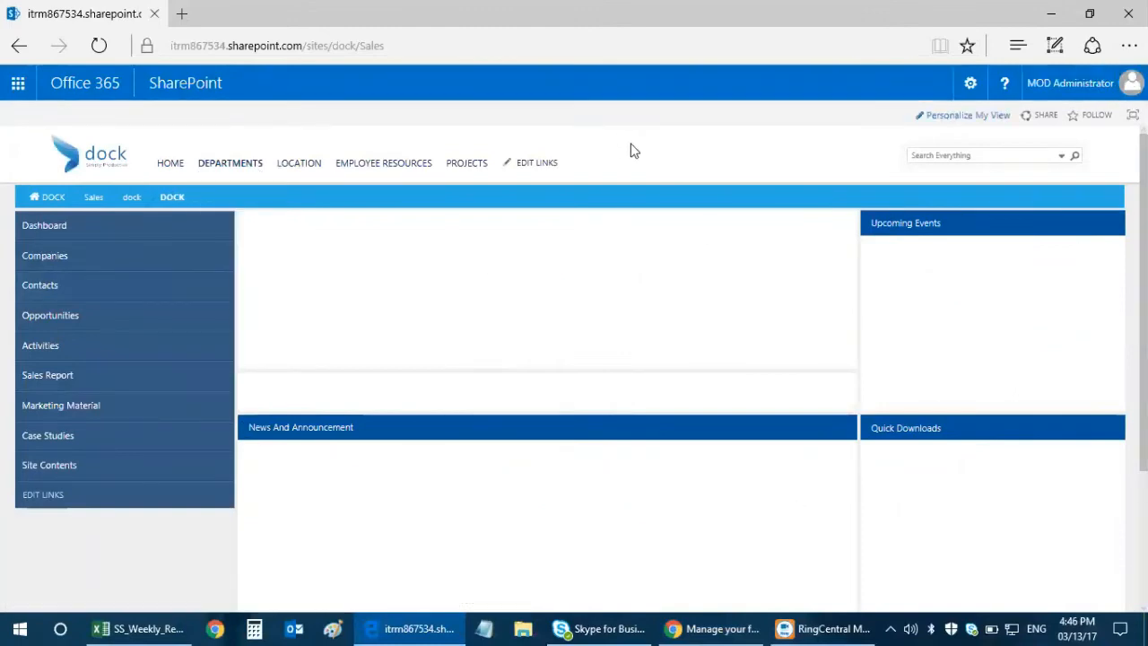
click(298, 162)
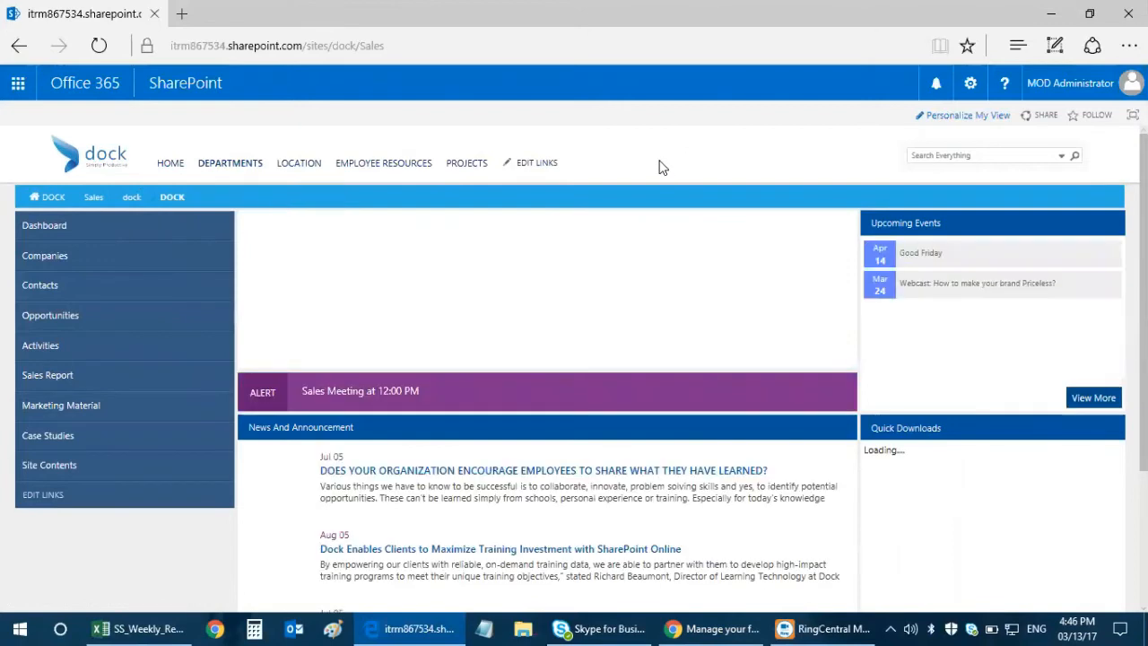
click(229, 162)
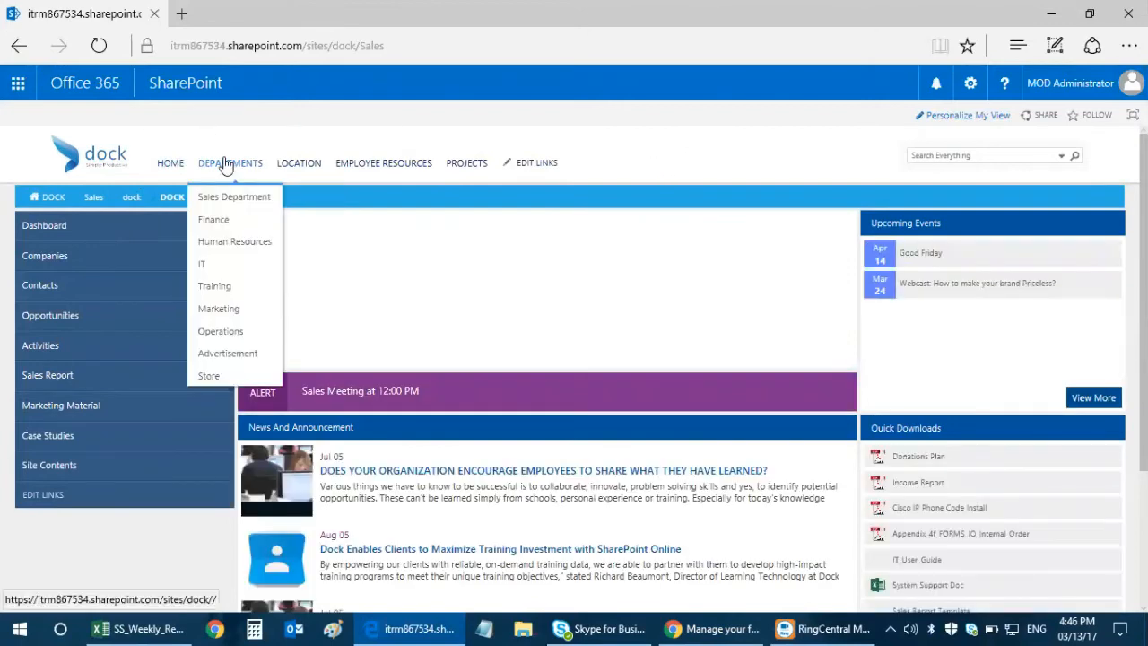
mouse_move(234, 196)
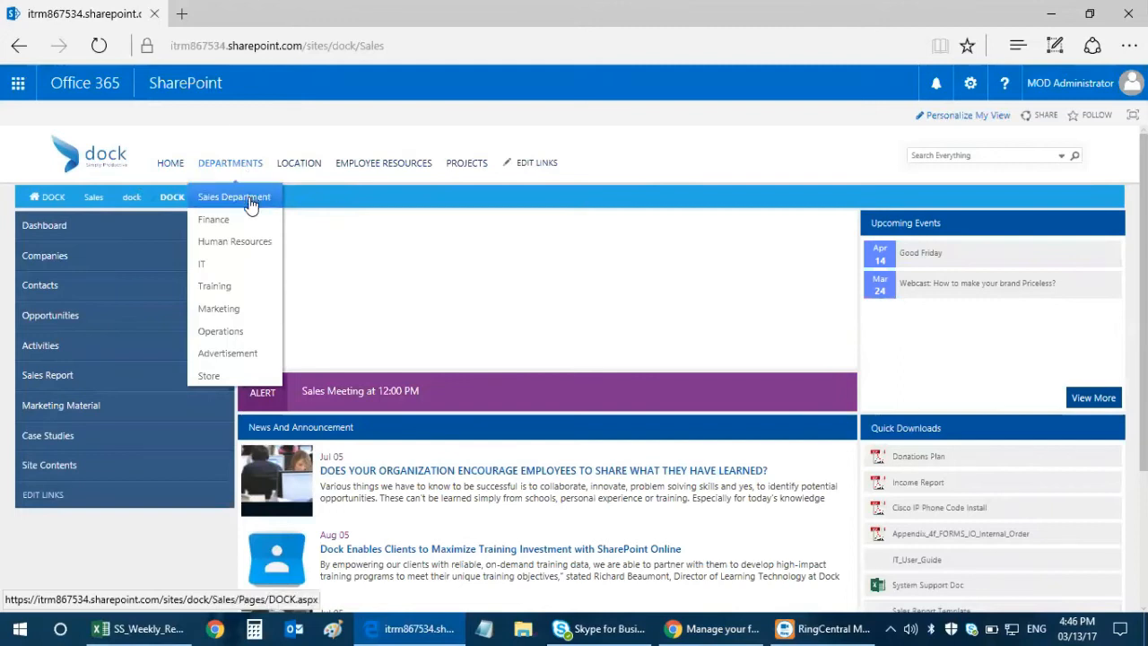
mouse_move(215, 285)
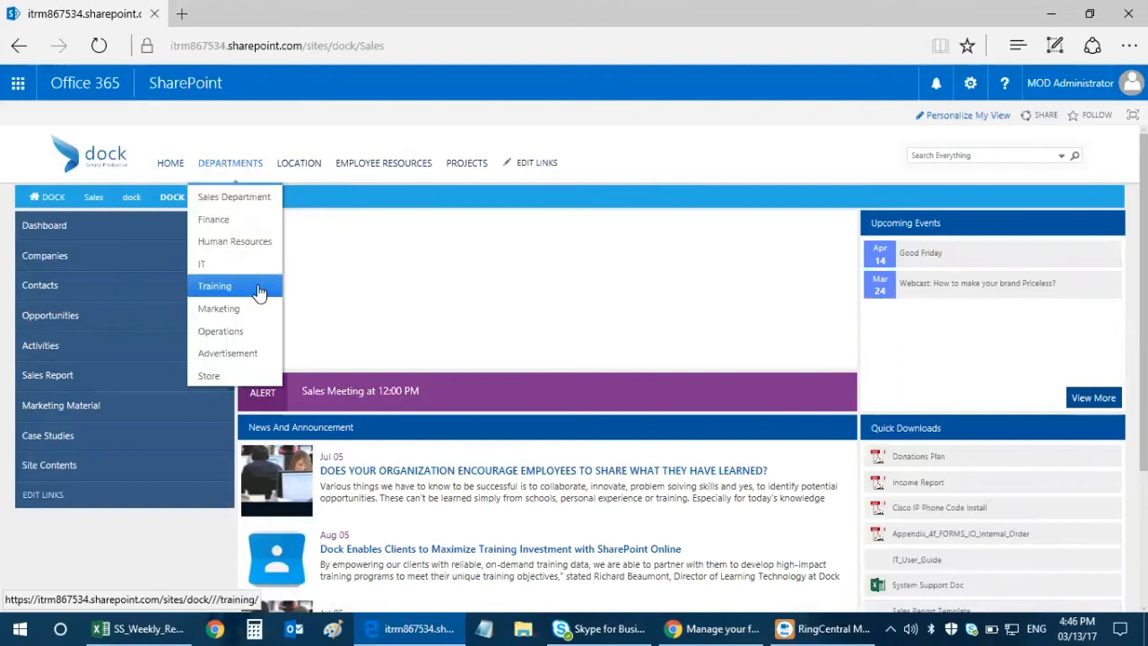
mouse_move(208, 375)
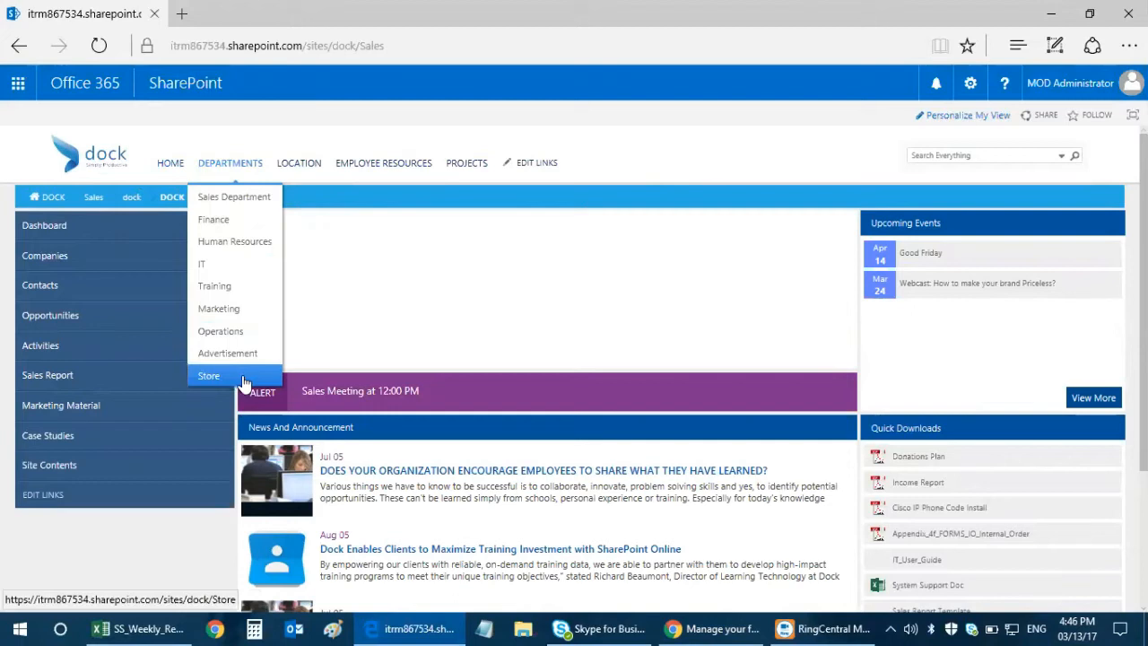
mouse_move(660, 163)
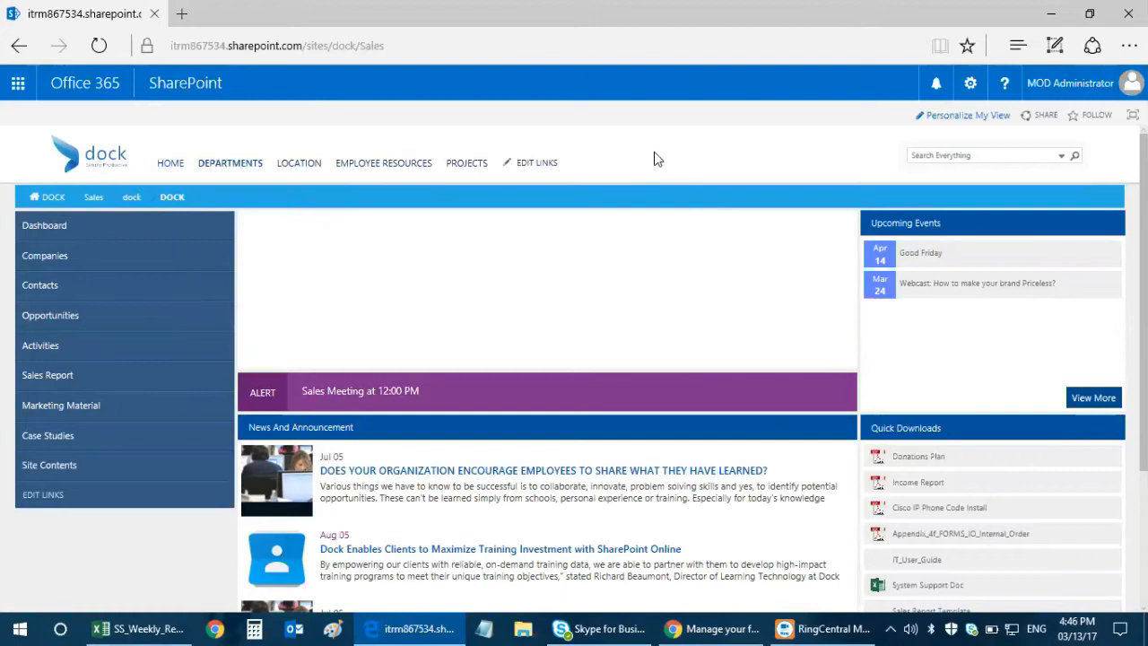
mouse_move(112, 309)
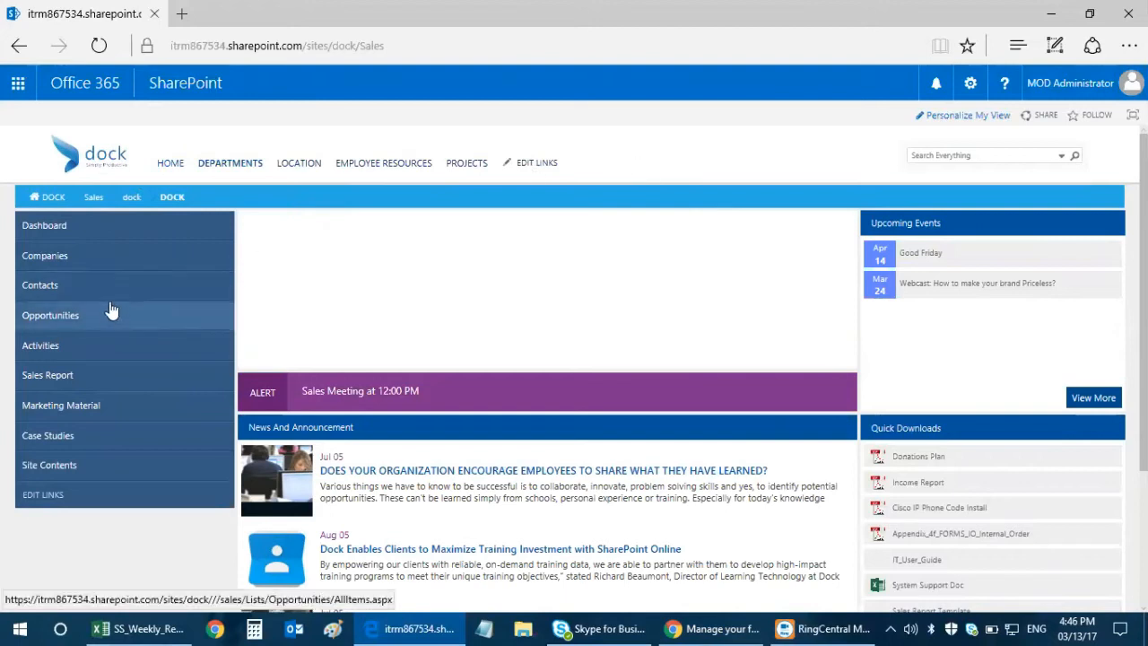
mouse_move(107, 289)
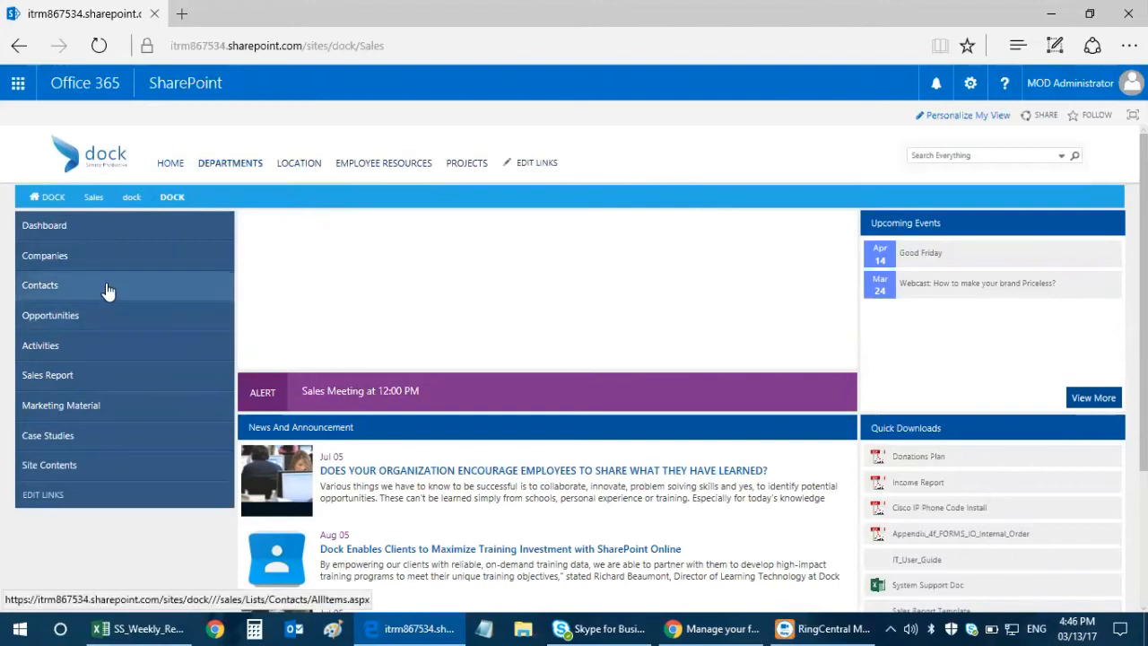
click(39, 285)
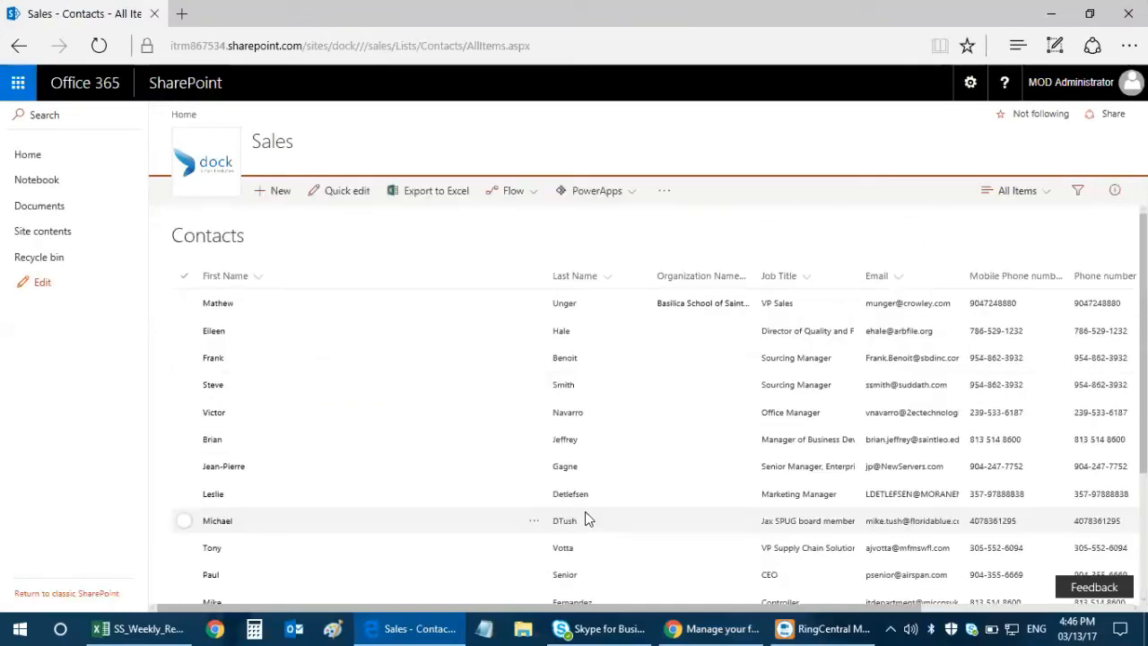
Close the List name dropdown and remove the duplicate First Name token from the Create item mapping.
click(709, 628)
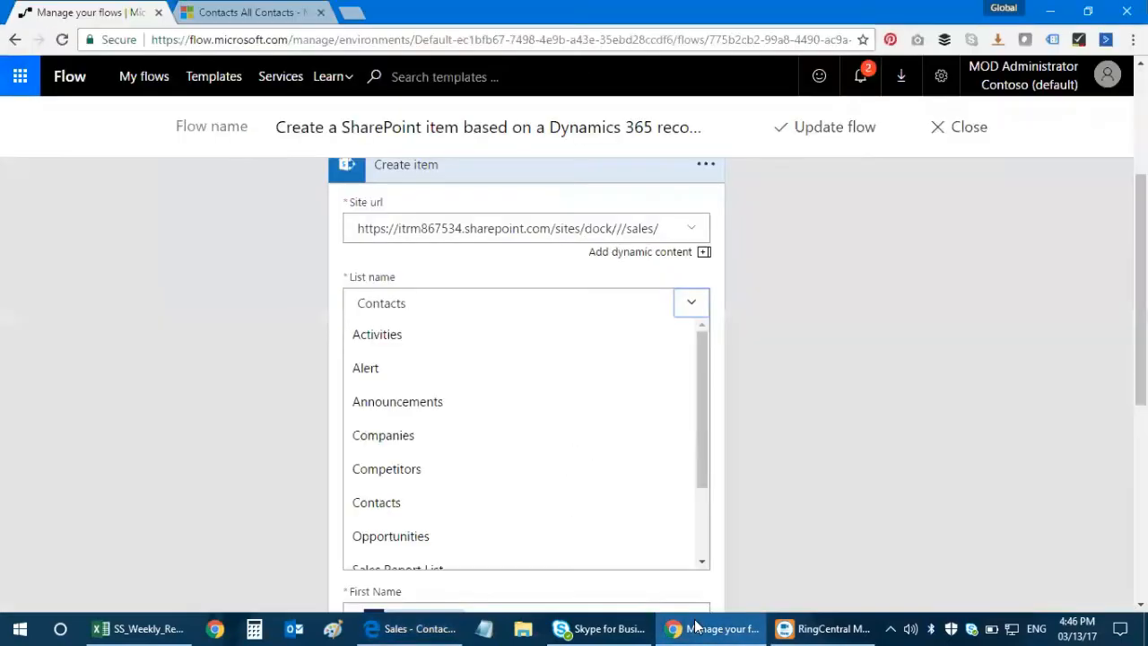
mouse_move(852, 392)
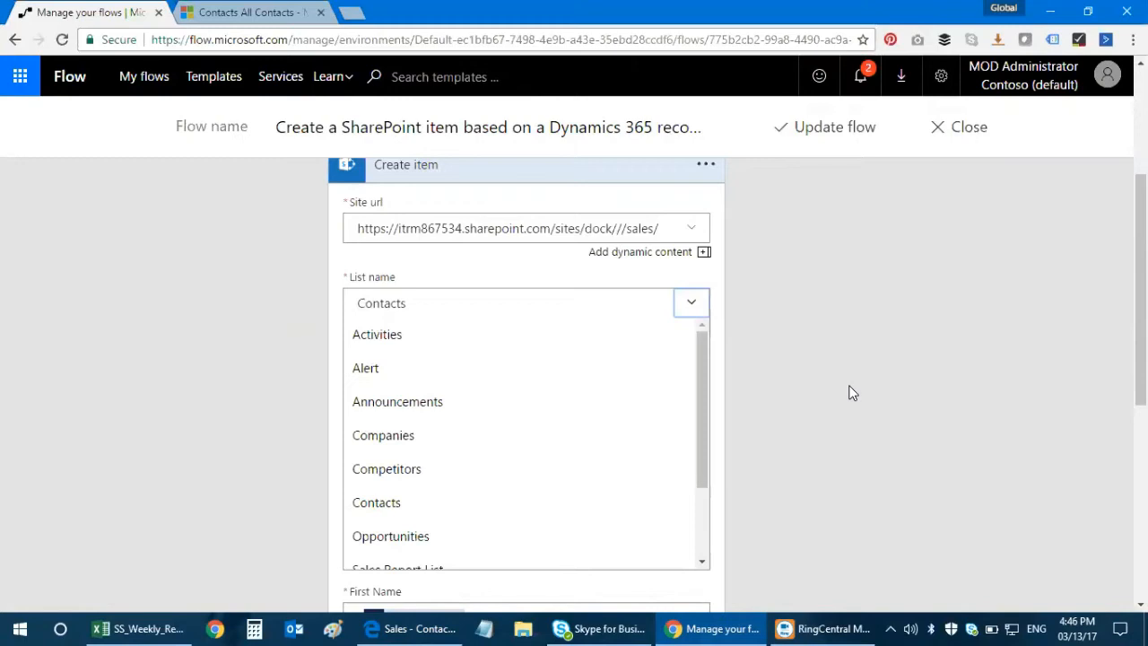
click(376, 502)
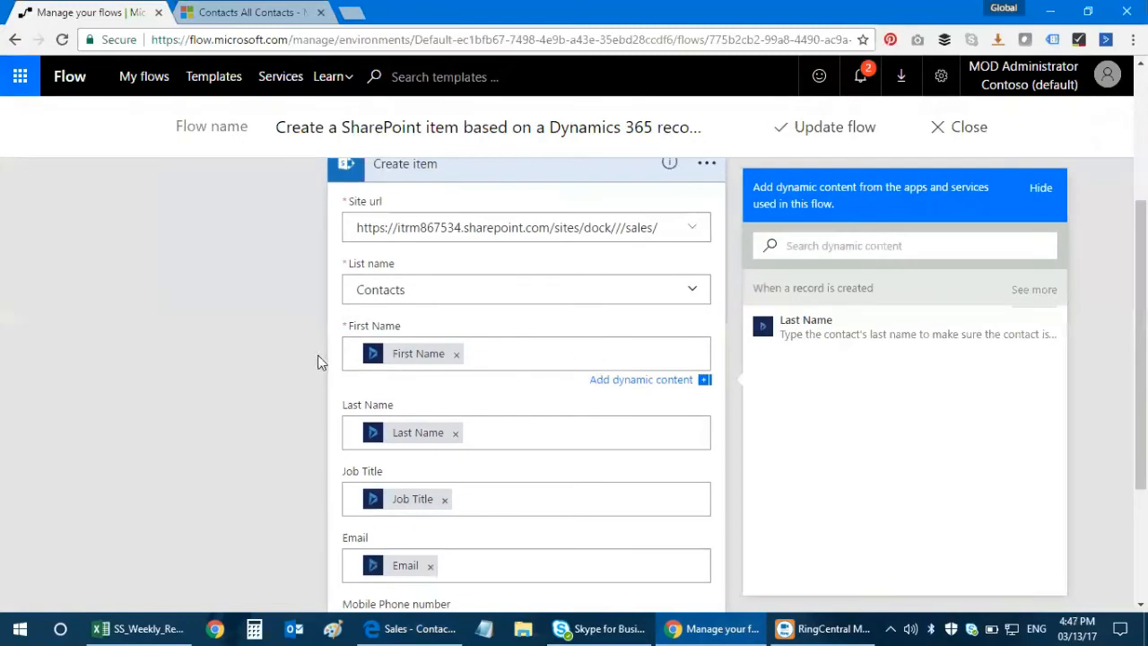
scroll(down, 3)
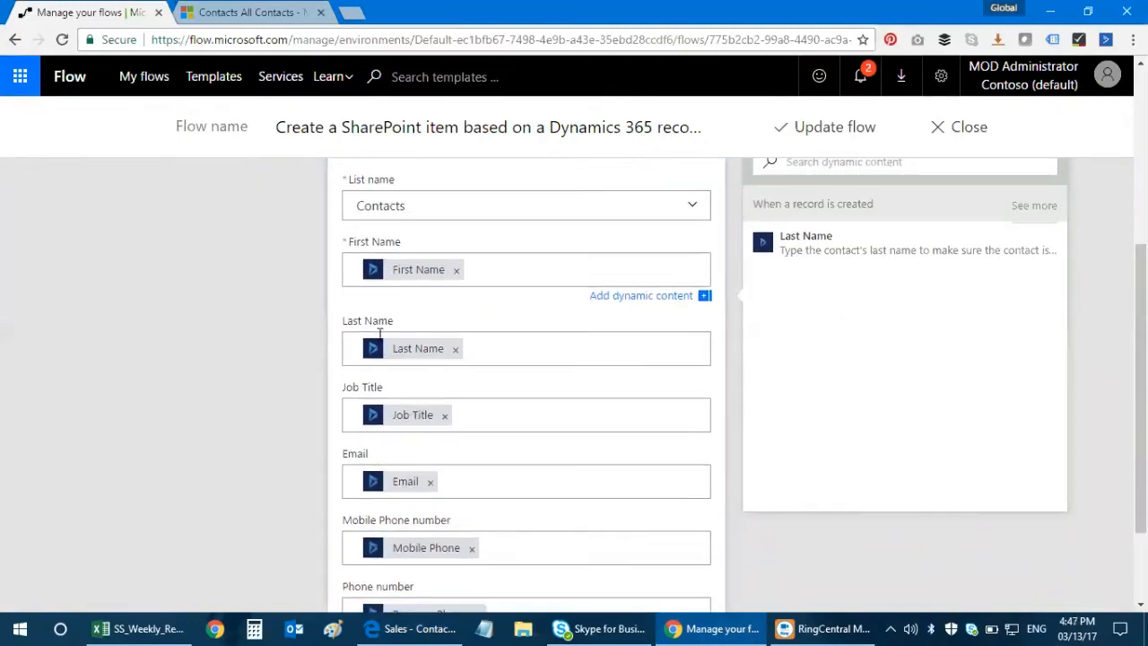
scroll(down, 3)
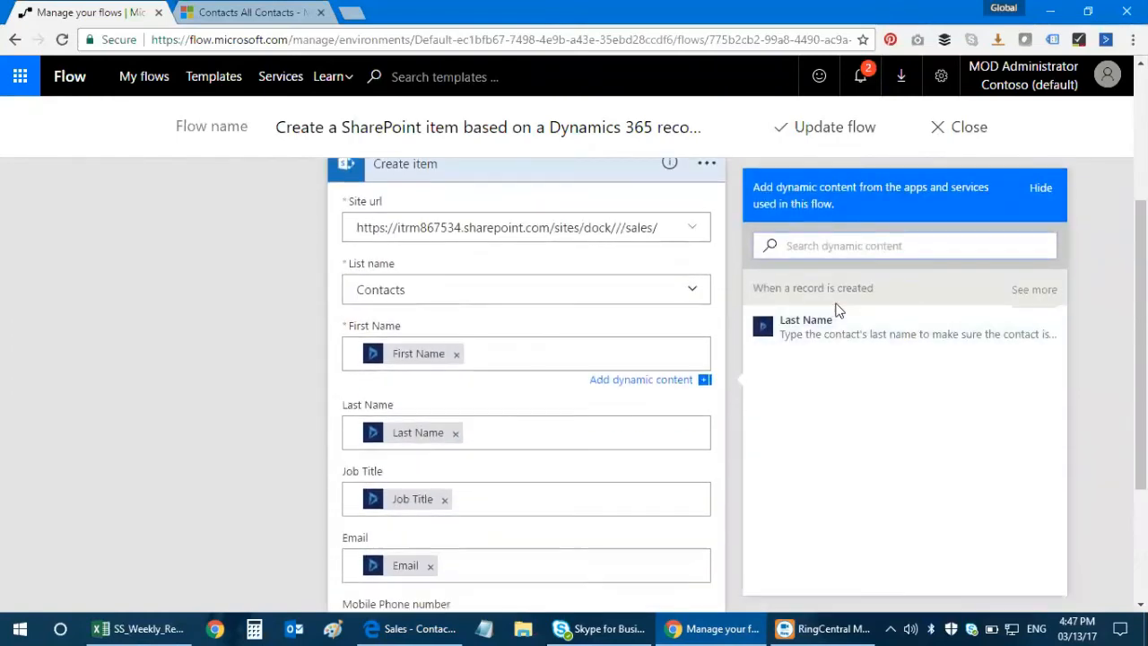
text(first name)
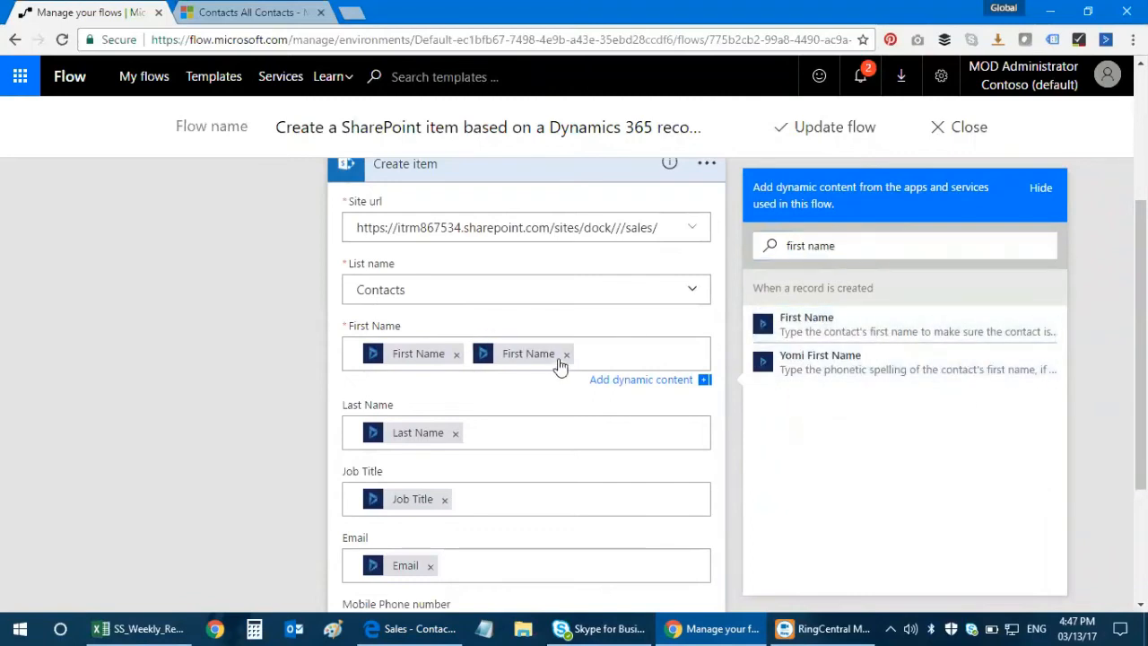
click(566, 353)
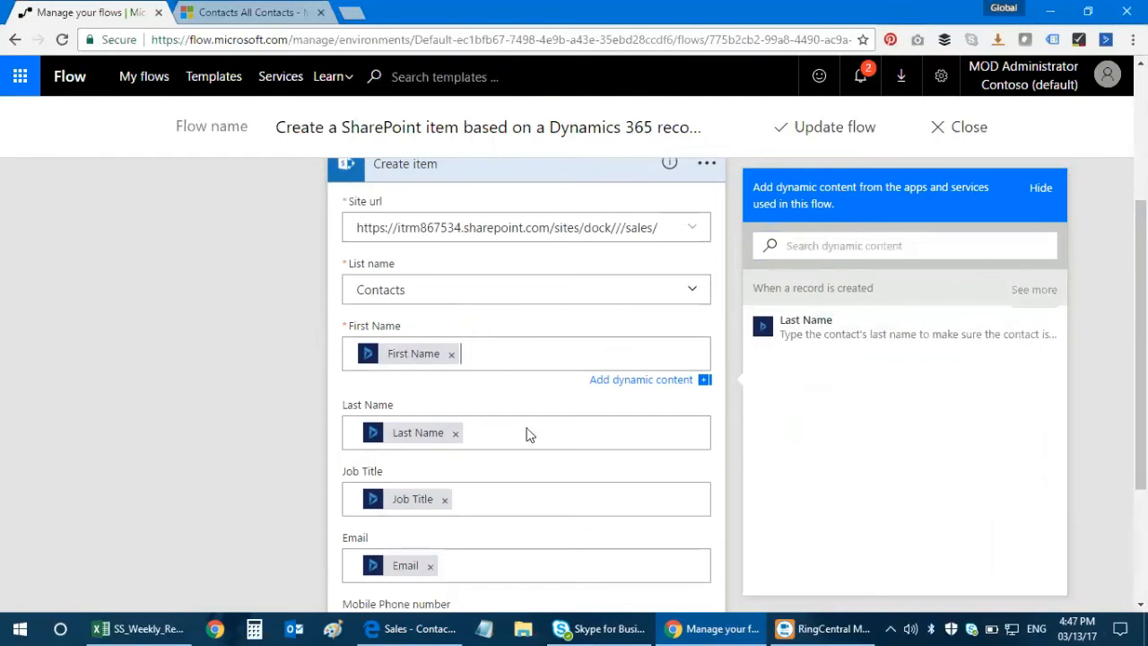
scroll(down, 3)
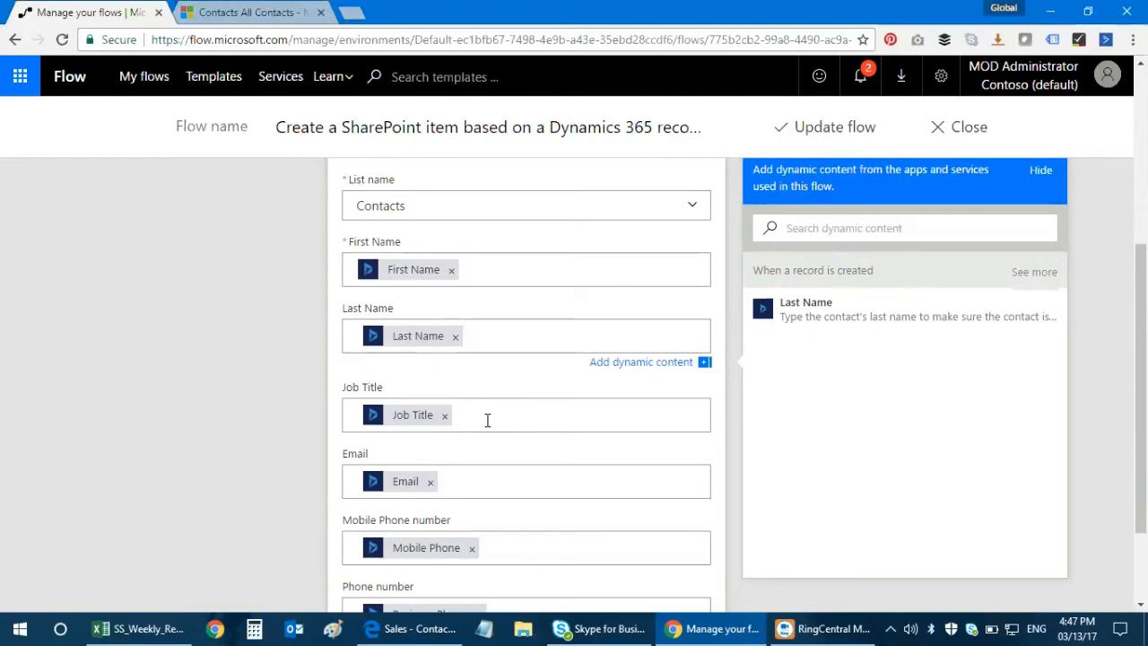
scroll(down, 3)
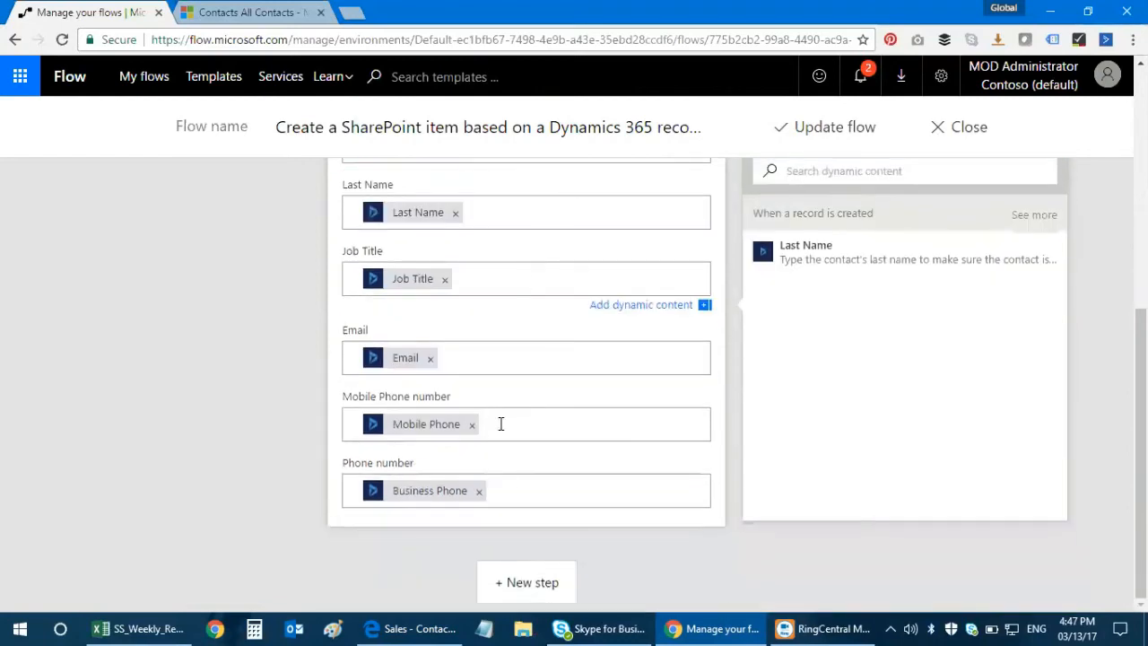
scroll(up, 3)
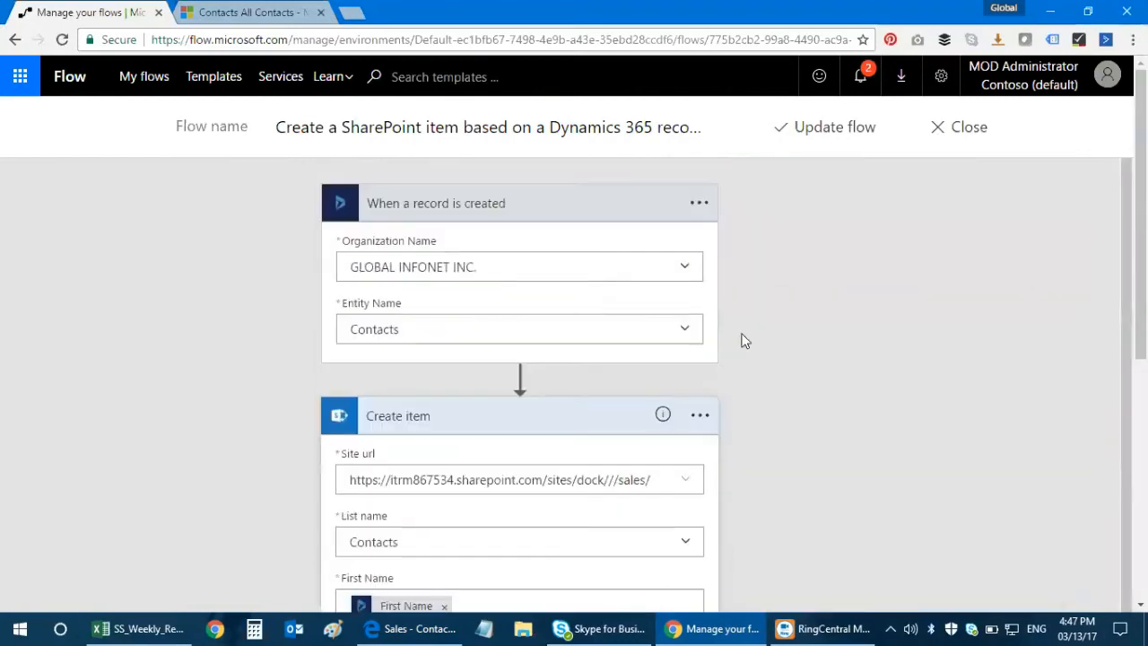
Update the Dynamics 365-to-SharePoint flow and finish with Done so it runs.
click(833, 127)
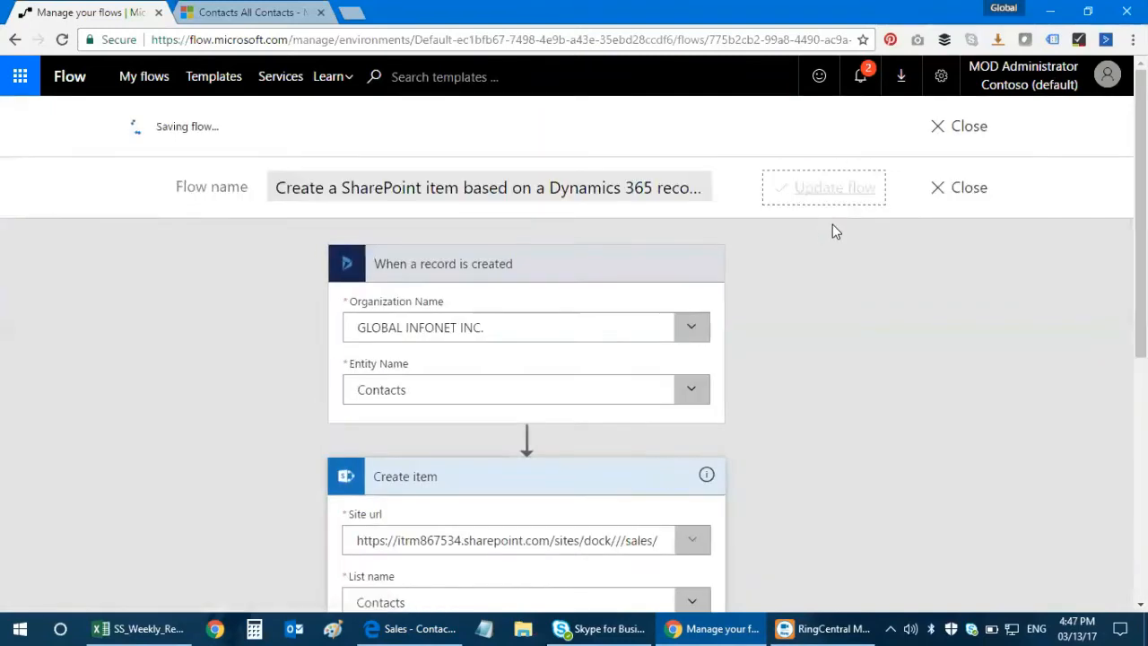
click(833, 187)
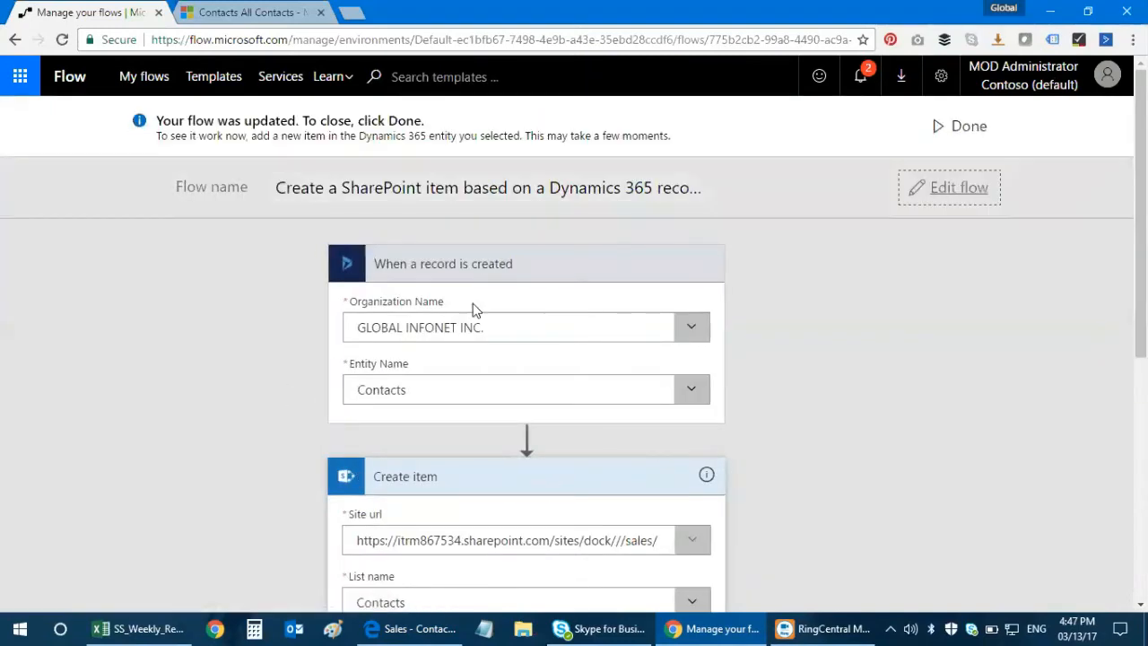
mouse_move(807, 193)
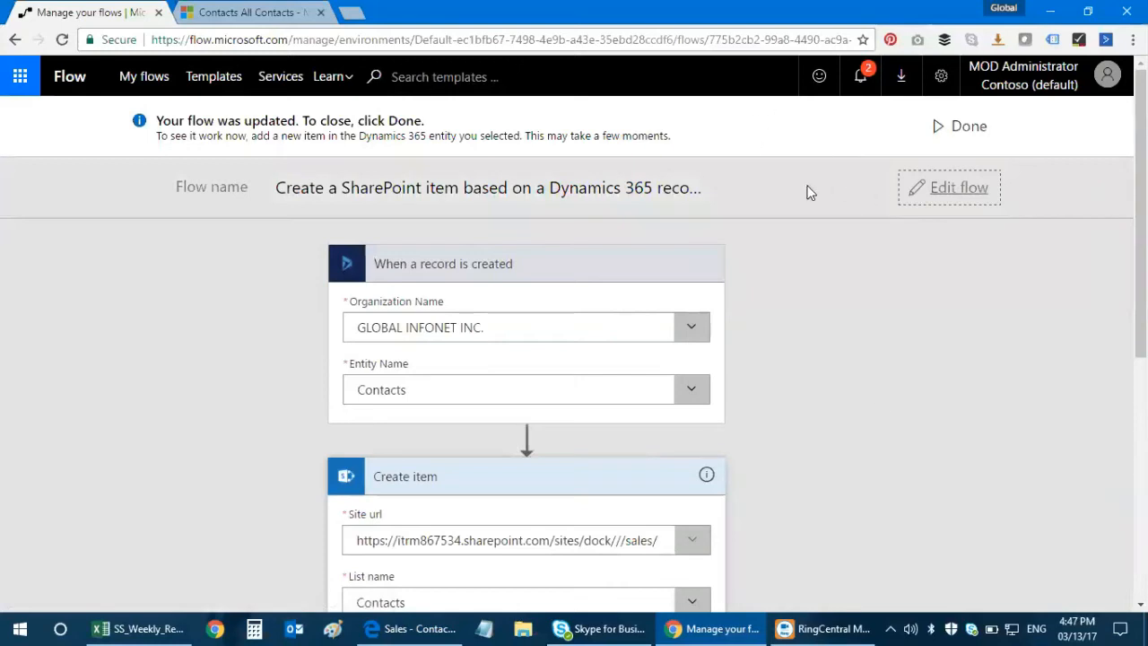
mouse_move(195, 120)
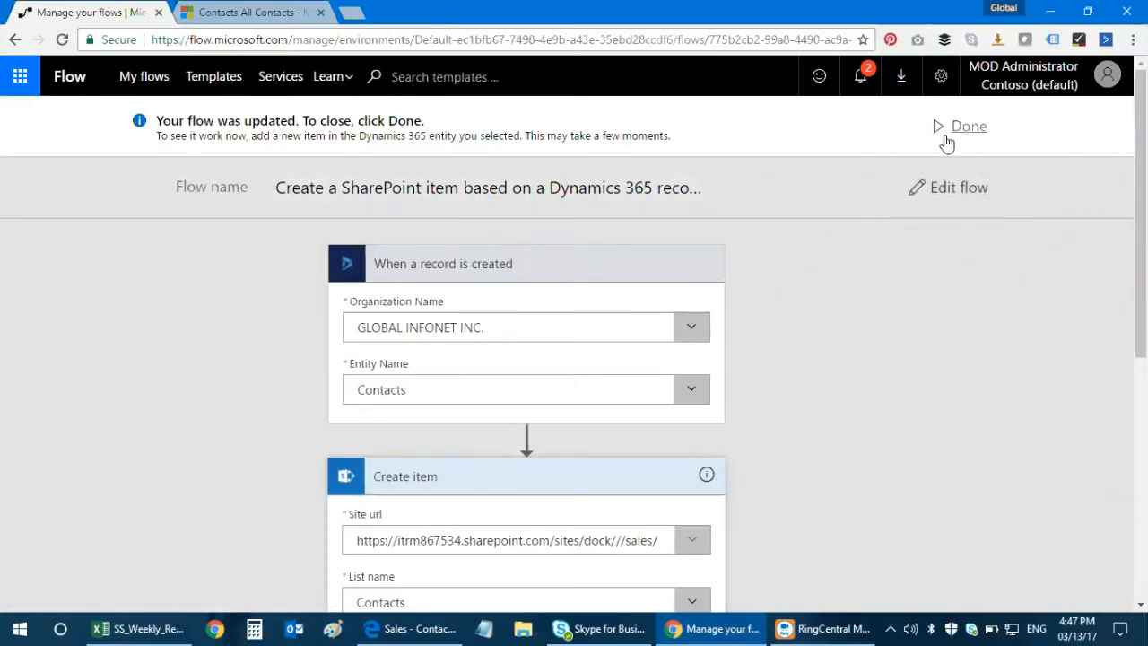
click(968, 126)
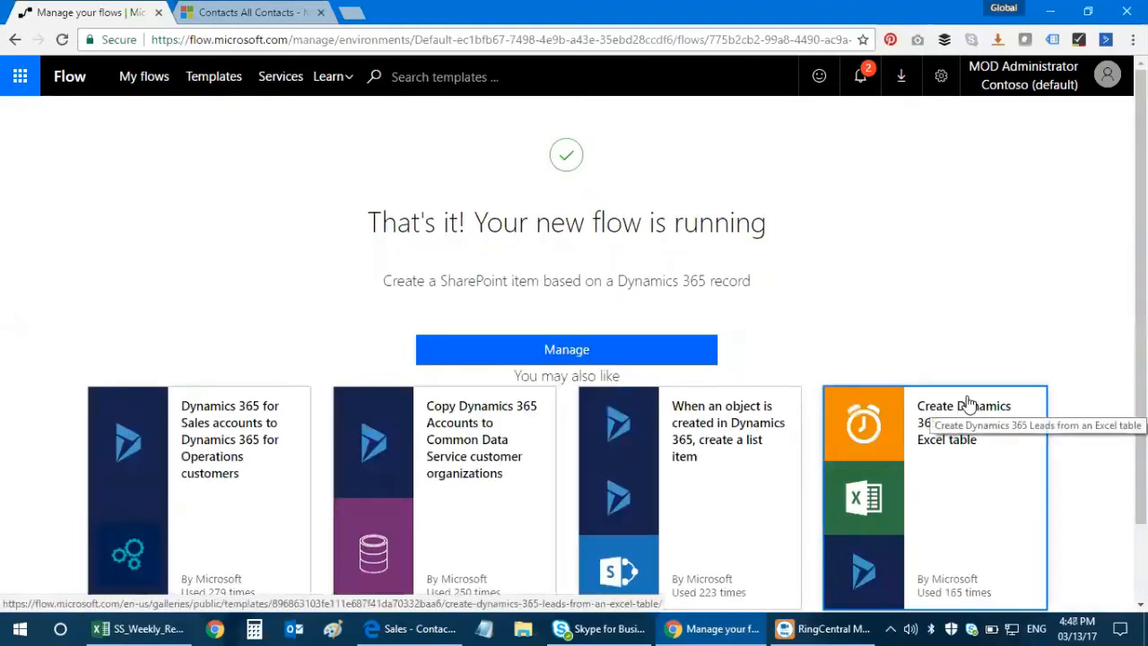
mouse_move(931, 383)
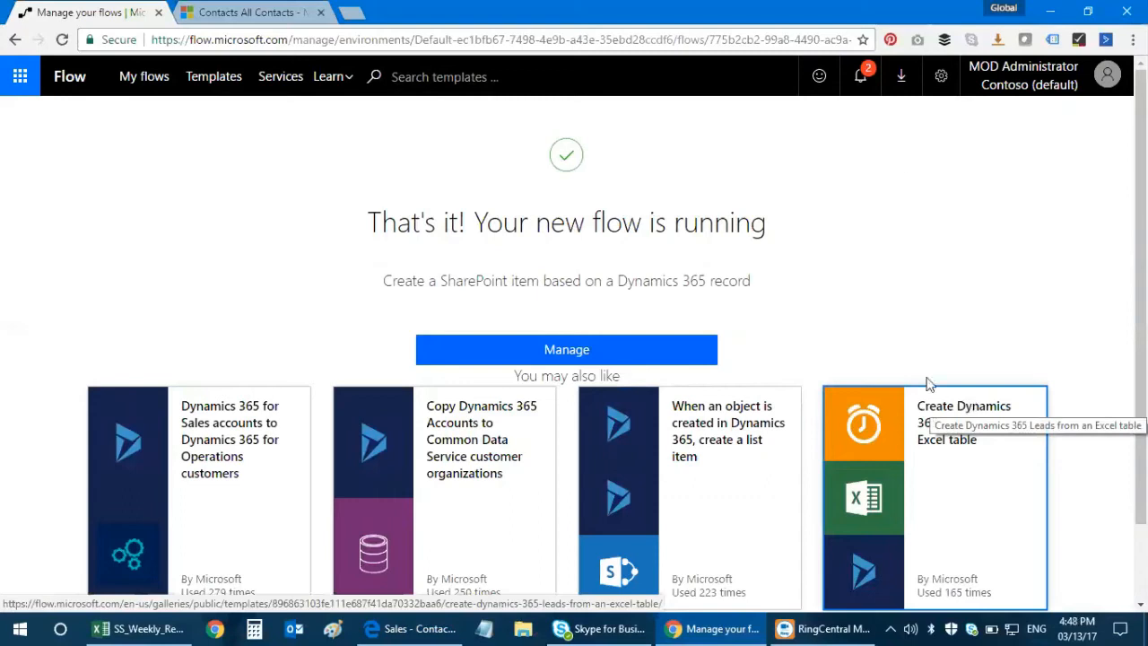
mouse_move(954, 305)
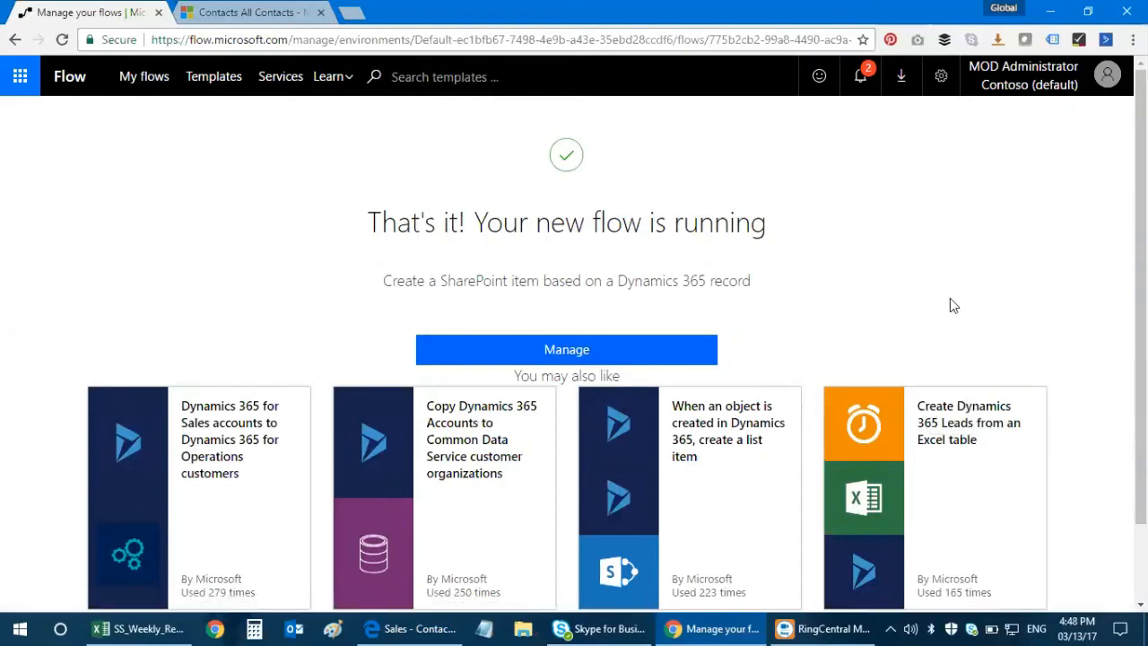
mouse_move(856, 321)
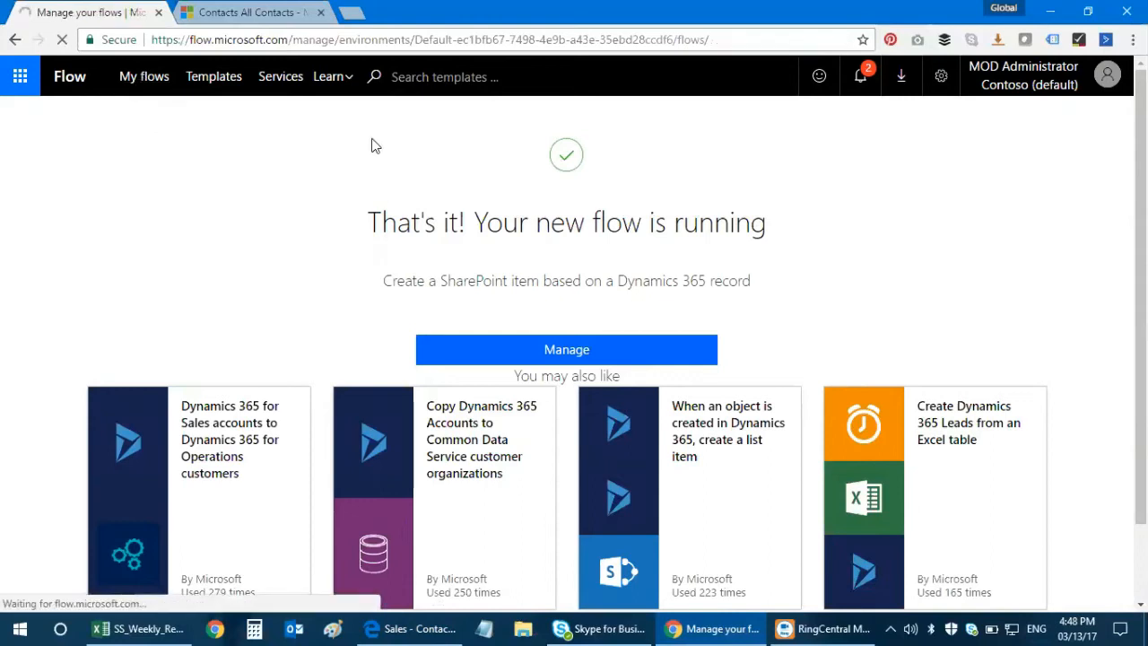
click(565, 349)
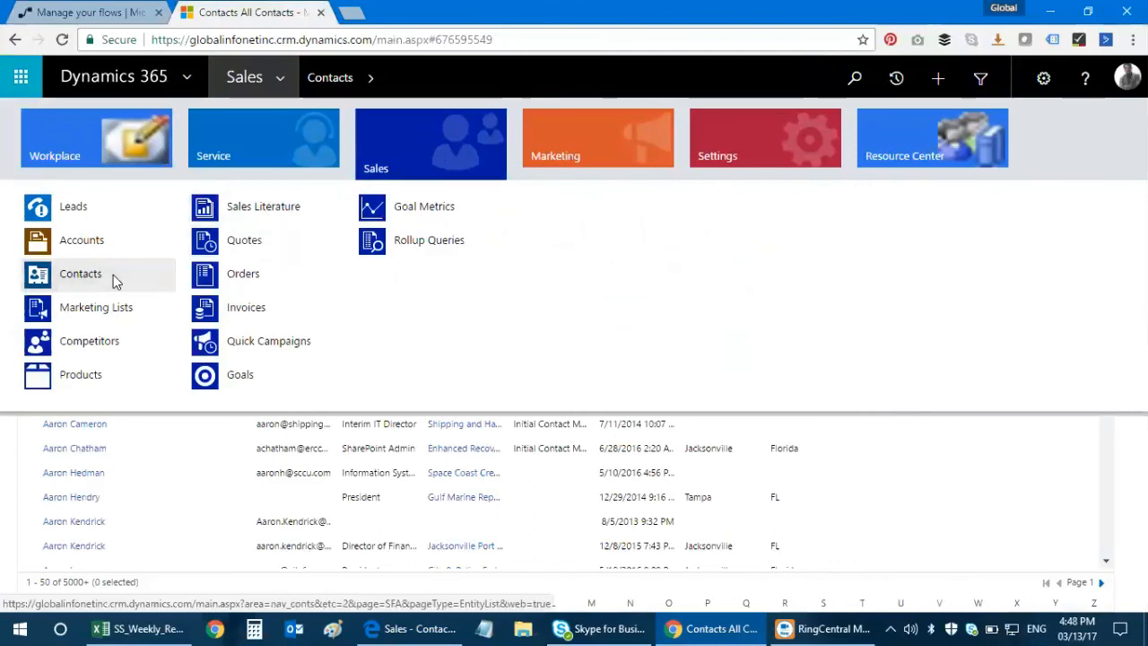
Go to the Sales Contacts list and start a new blank contact.
click(80, 274)
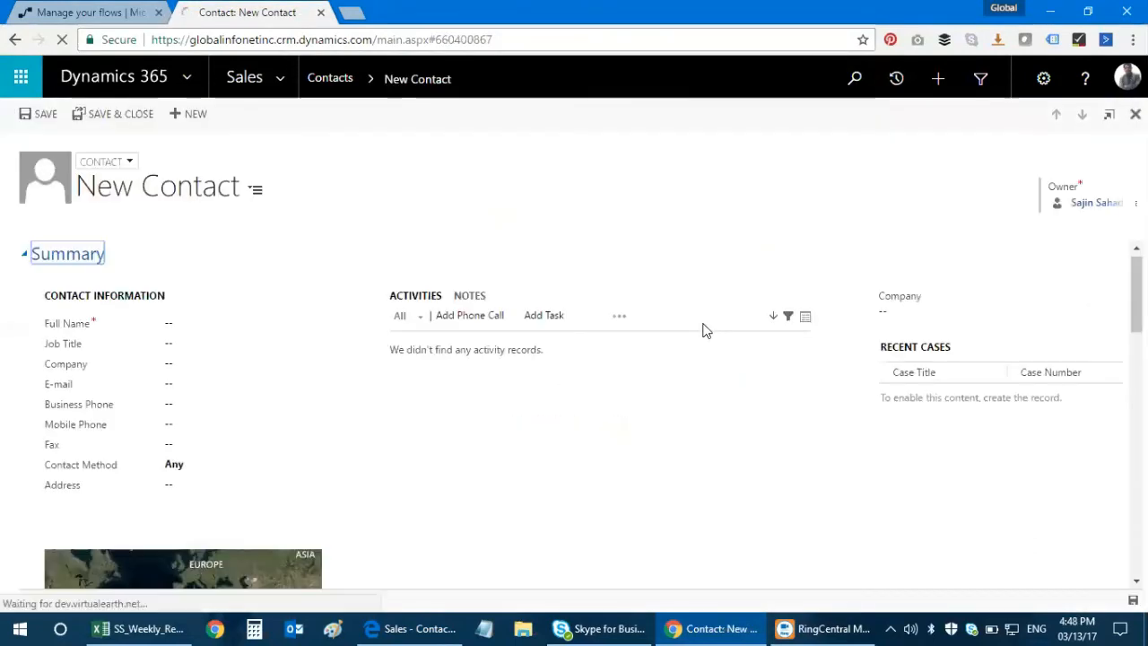
click(242, 323)
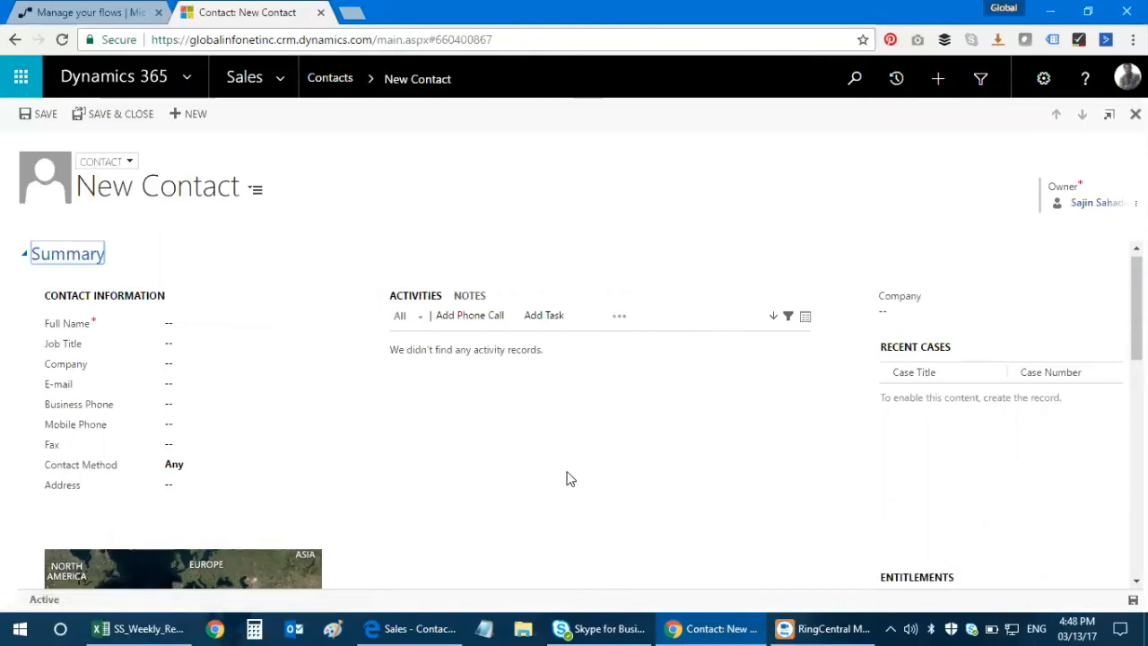
mouse_move(580, 488)
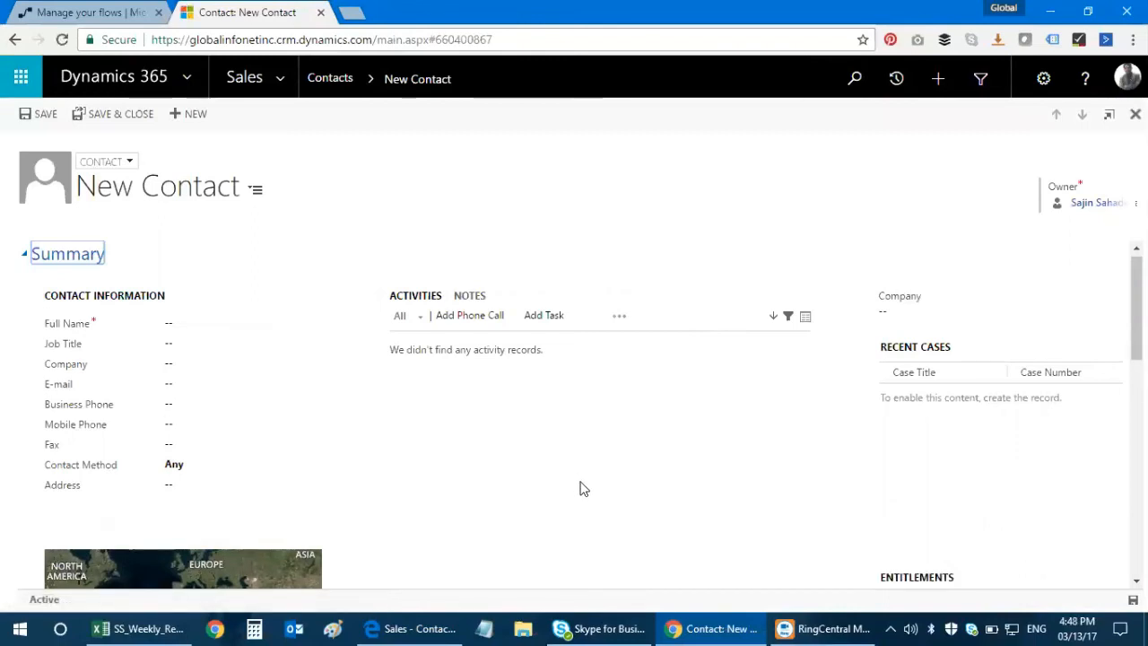
click(242, 322)
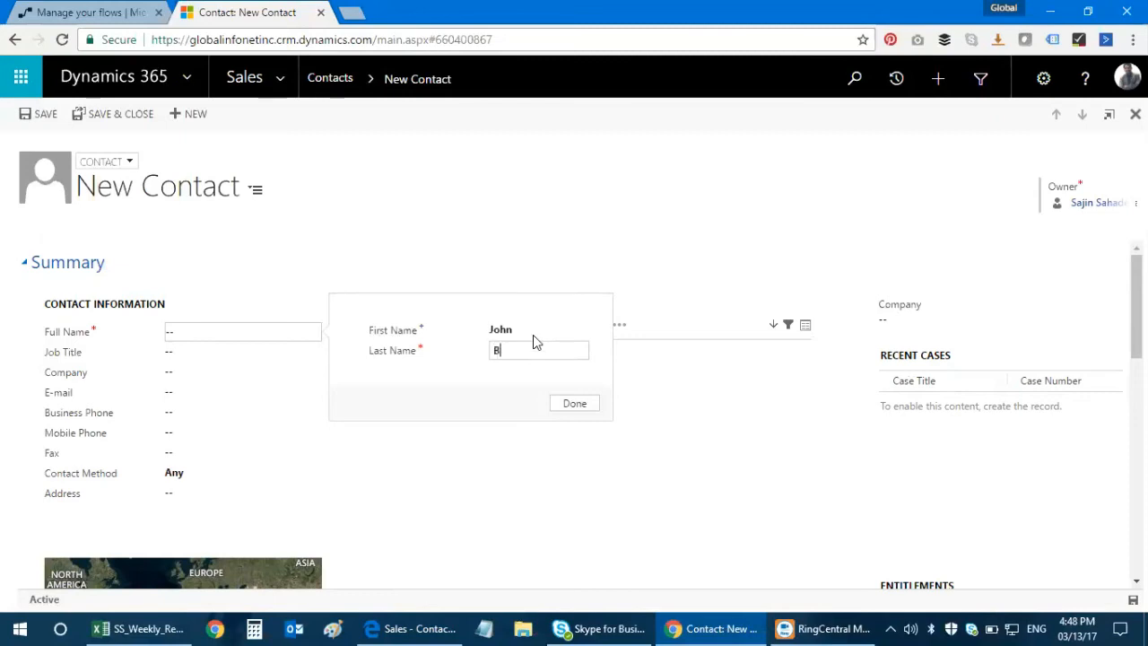
text(olt)
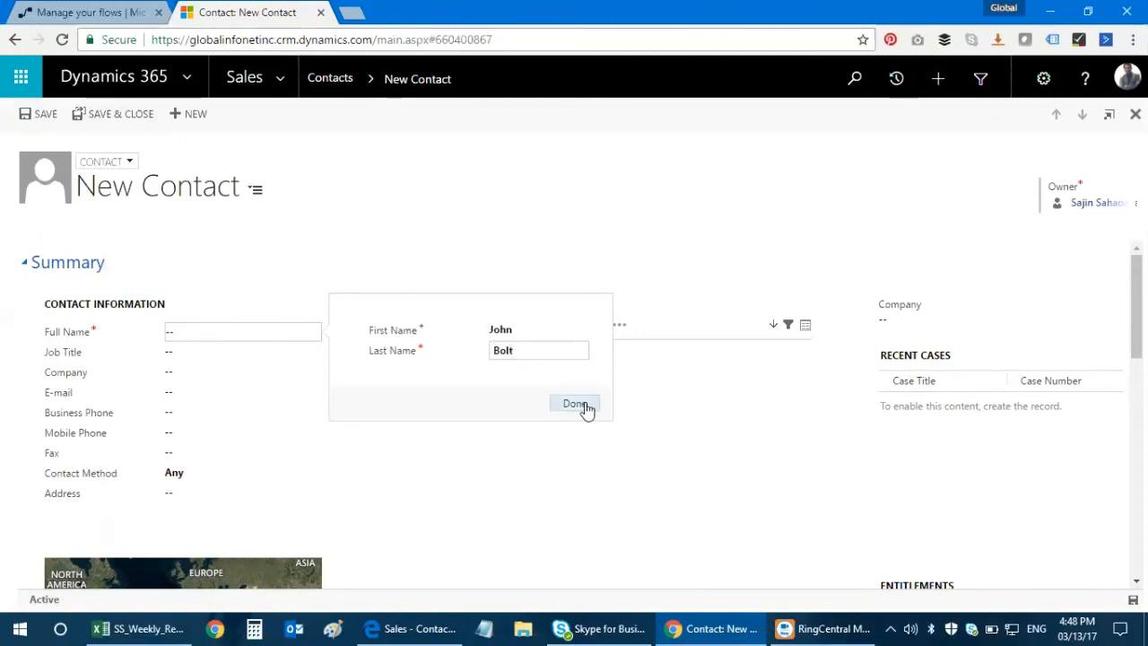
click(575, 403)
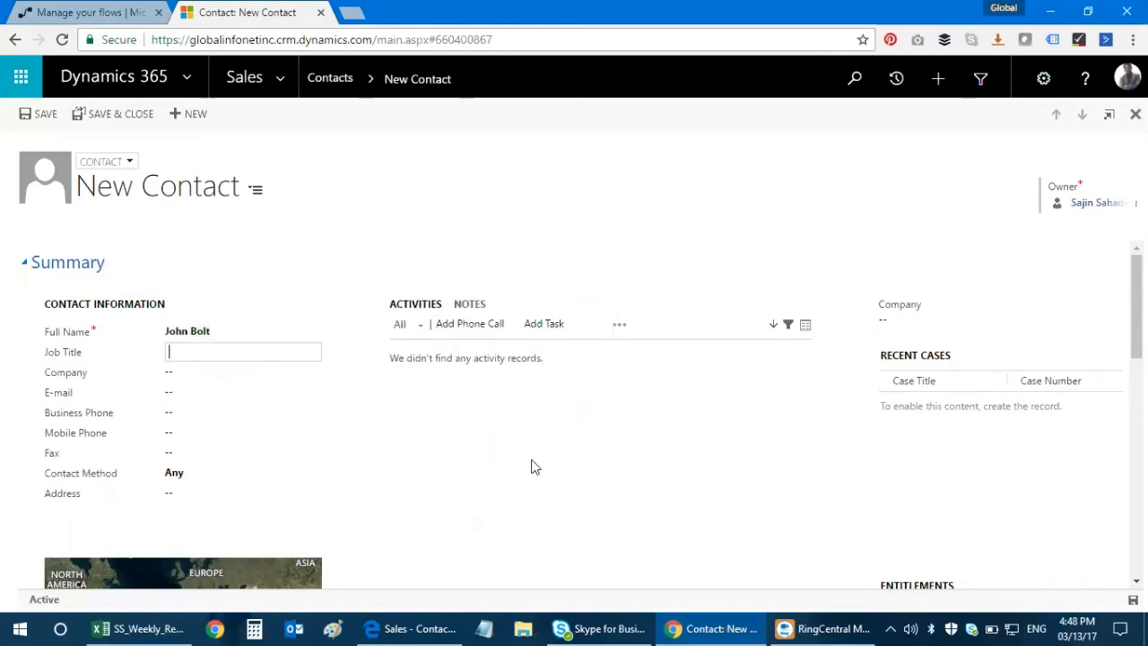
text(D)
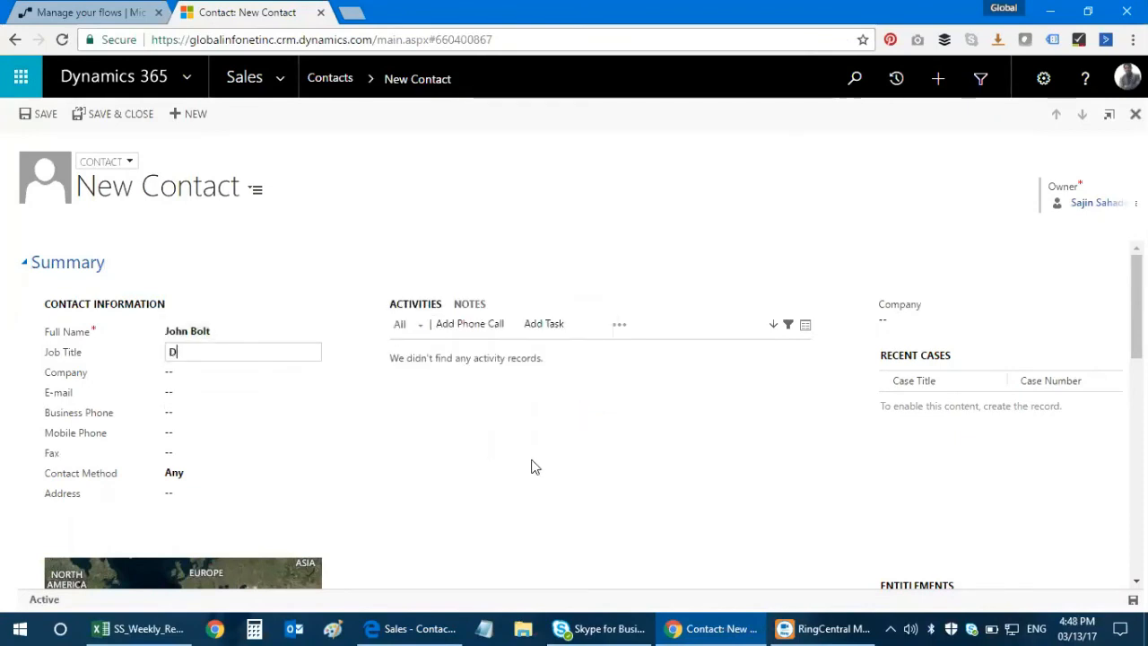
text(irector of)
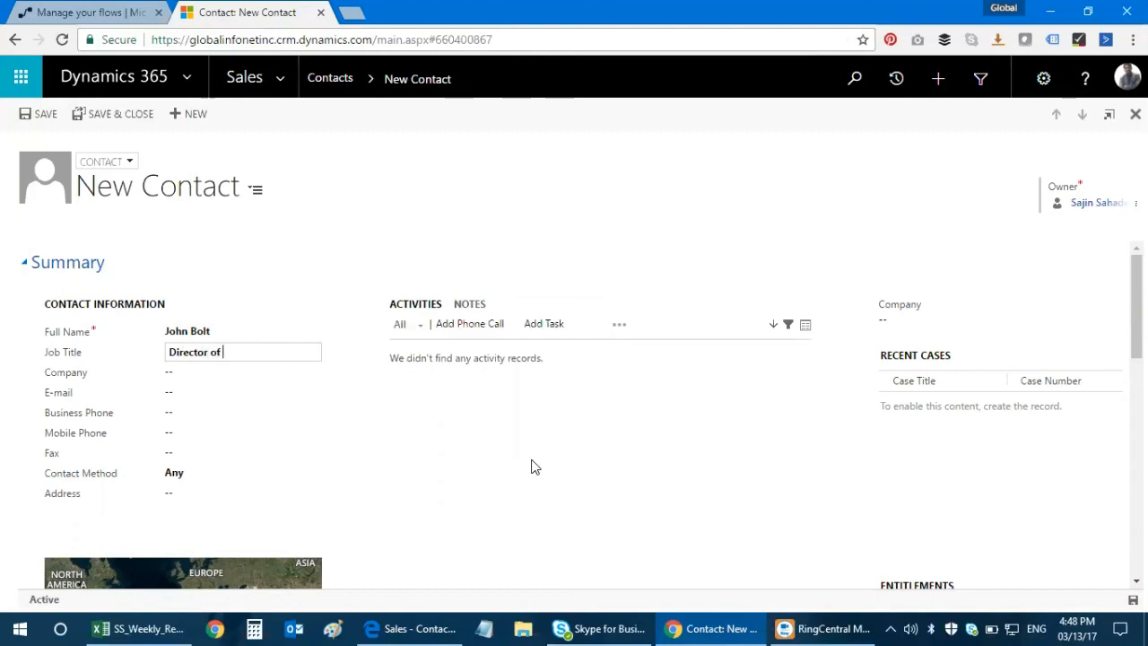
text(Pr)
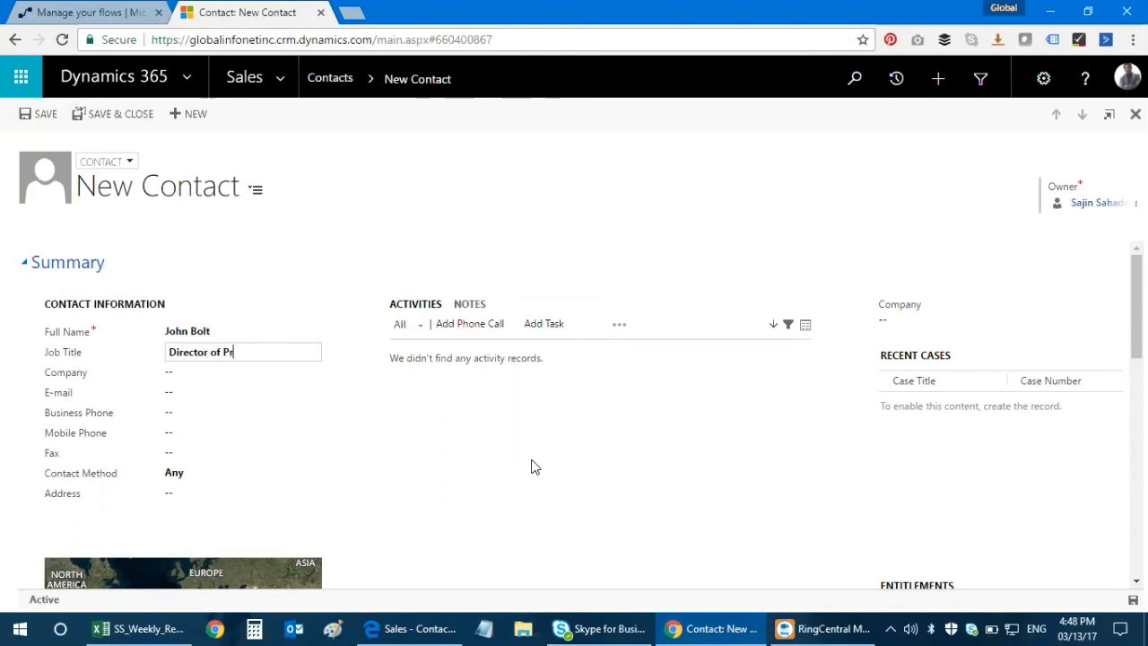
text(chases)
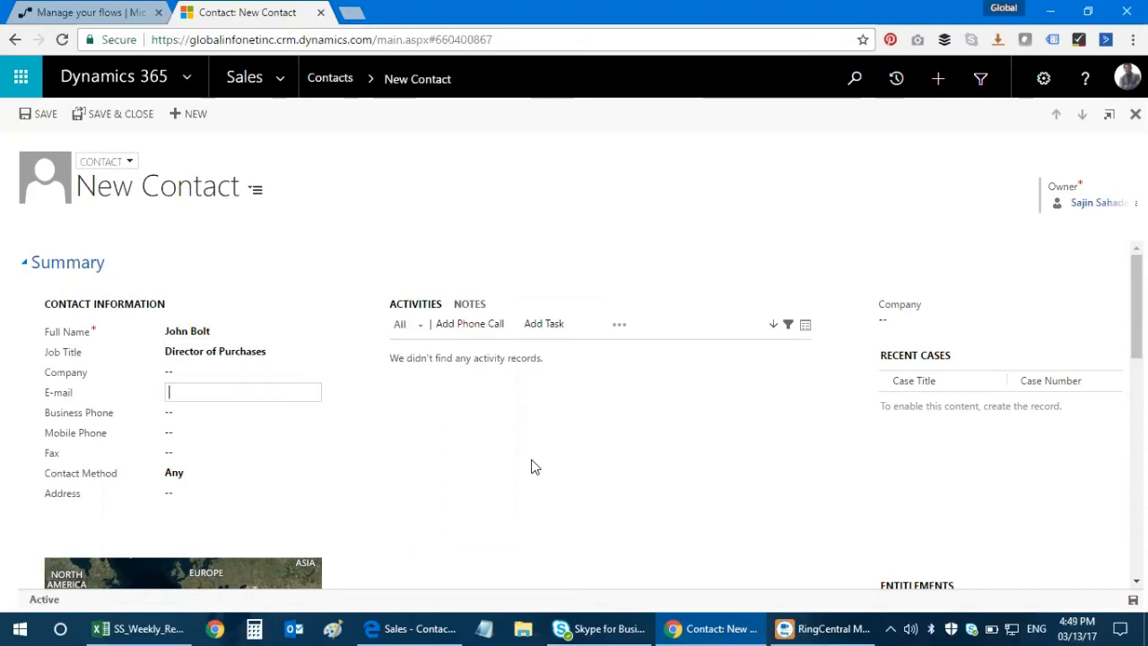
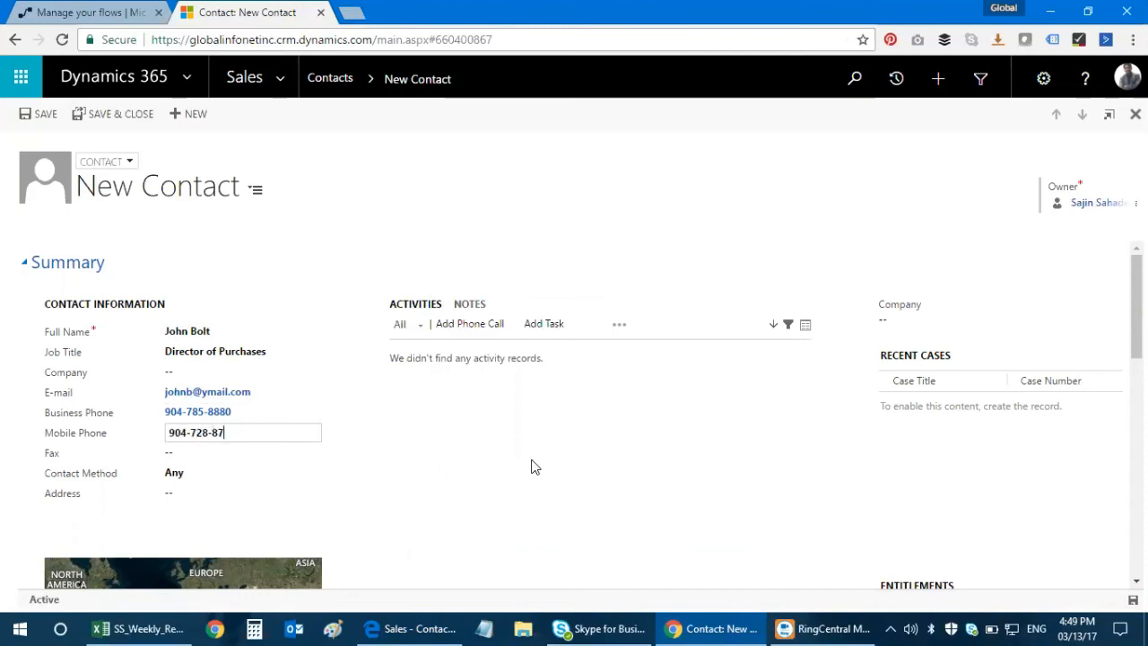
Add the e-mail and business and mobile phones, keep Contact Method Any, and save.
click(174, 472)
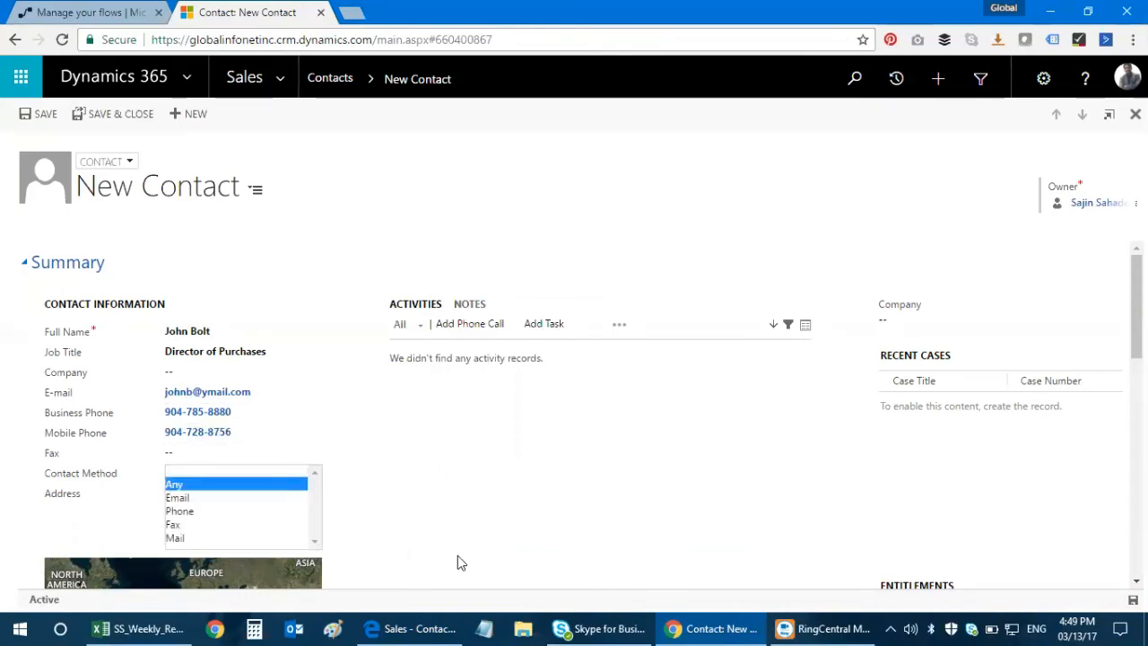
click(174, 484)
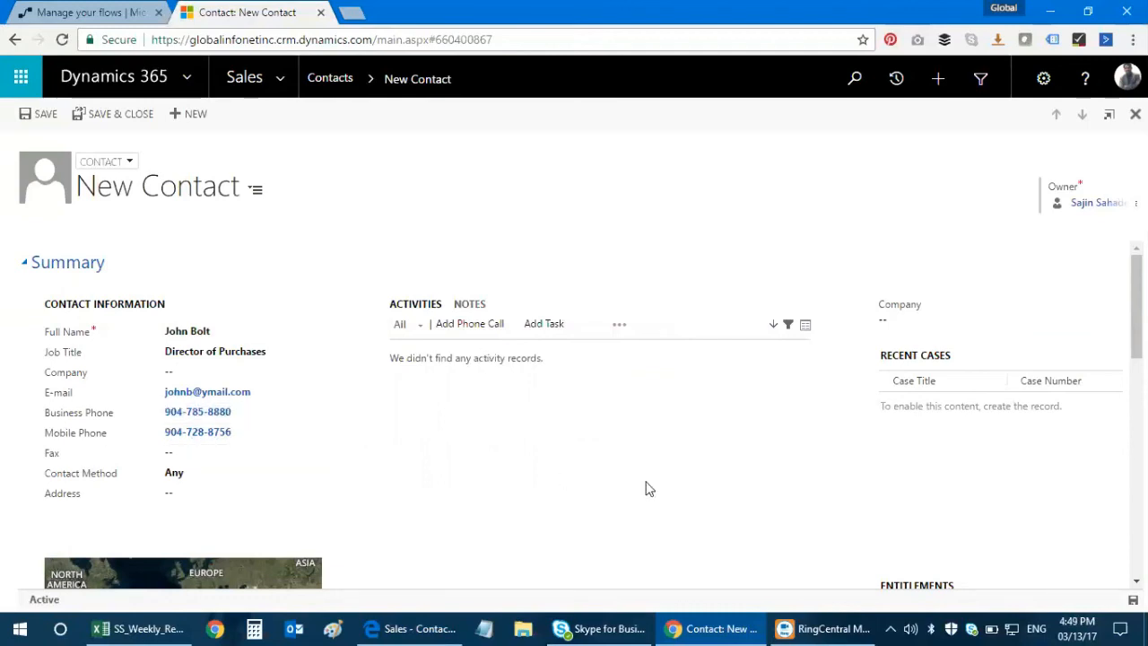
click(39, 114)
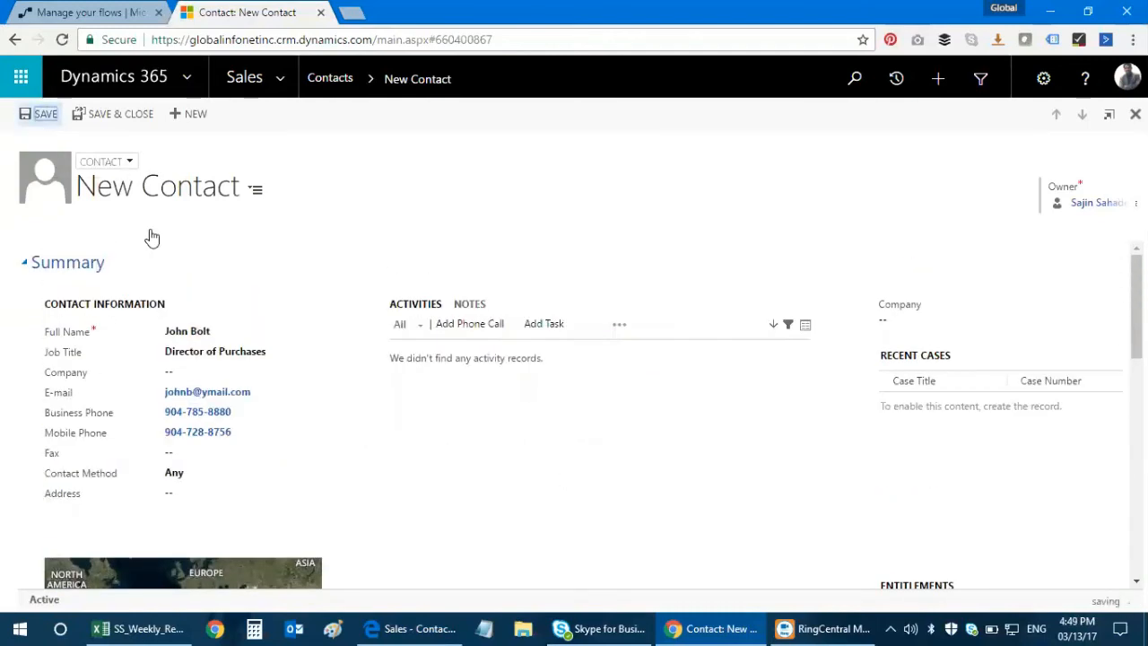
click(45, 113)
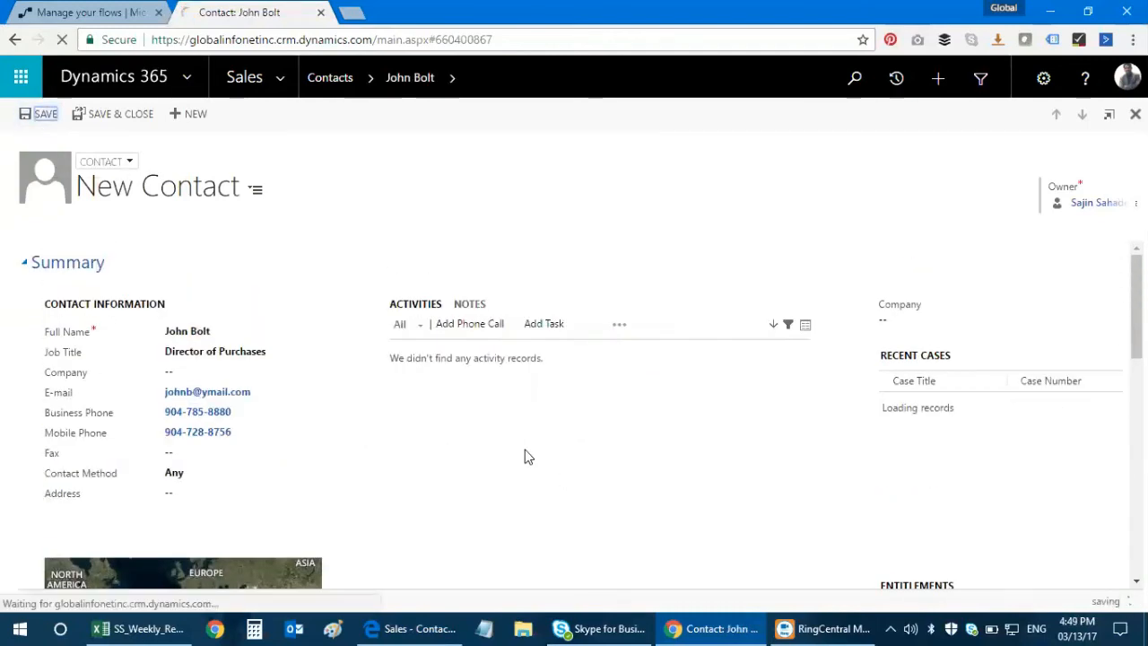
click(46, 114)
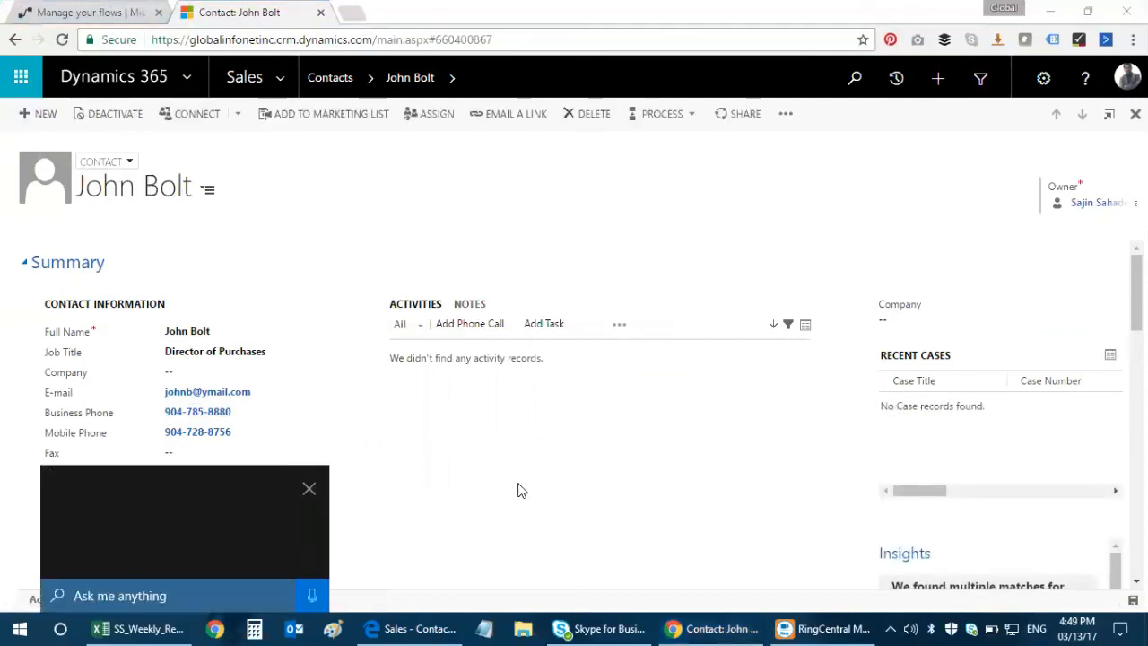
click(309, 488)
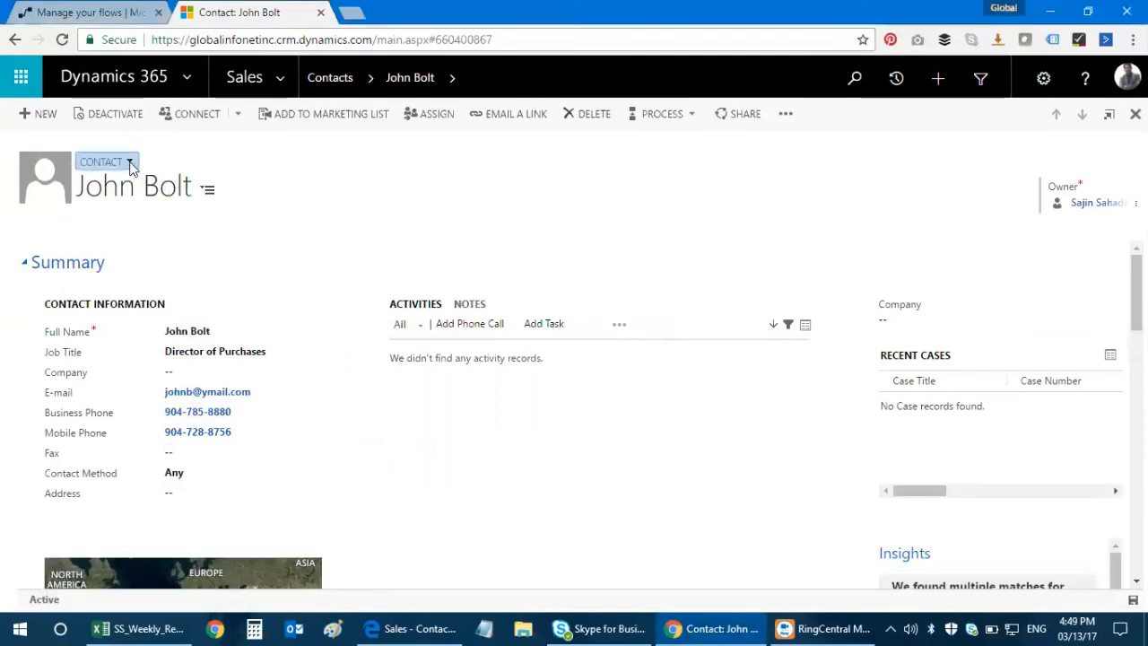
scroll(down, 3)
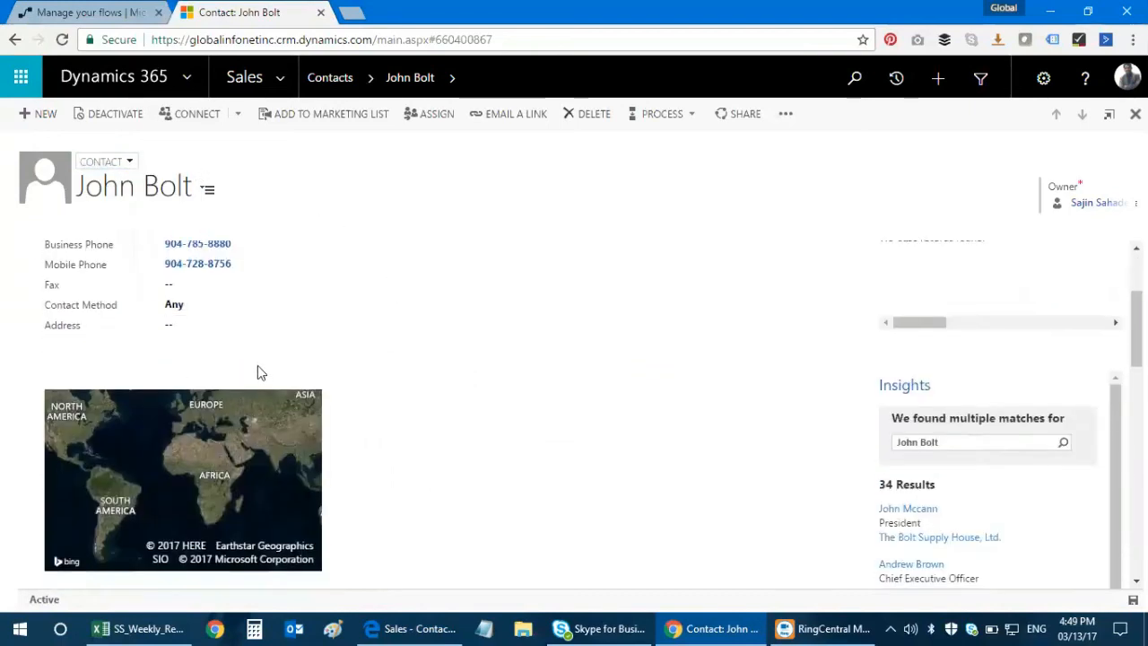
scroll(up, 3)
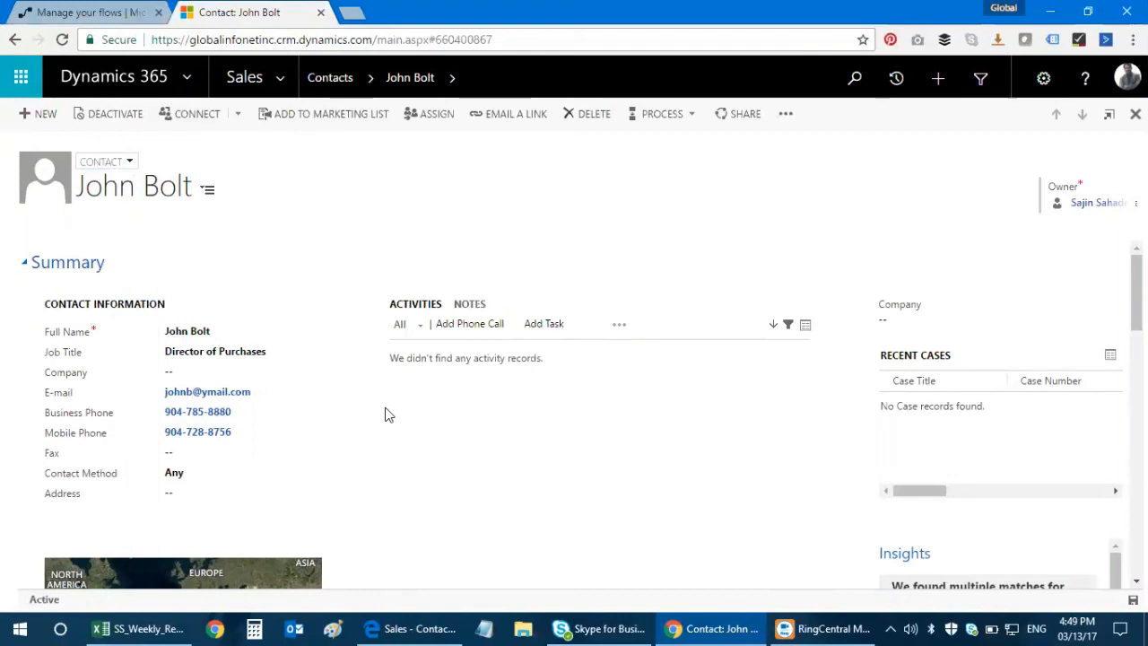
mouse_move(444, 575)
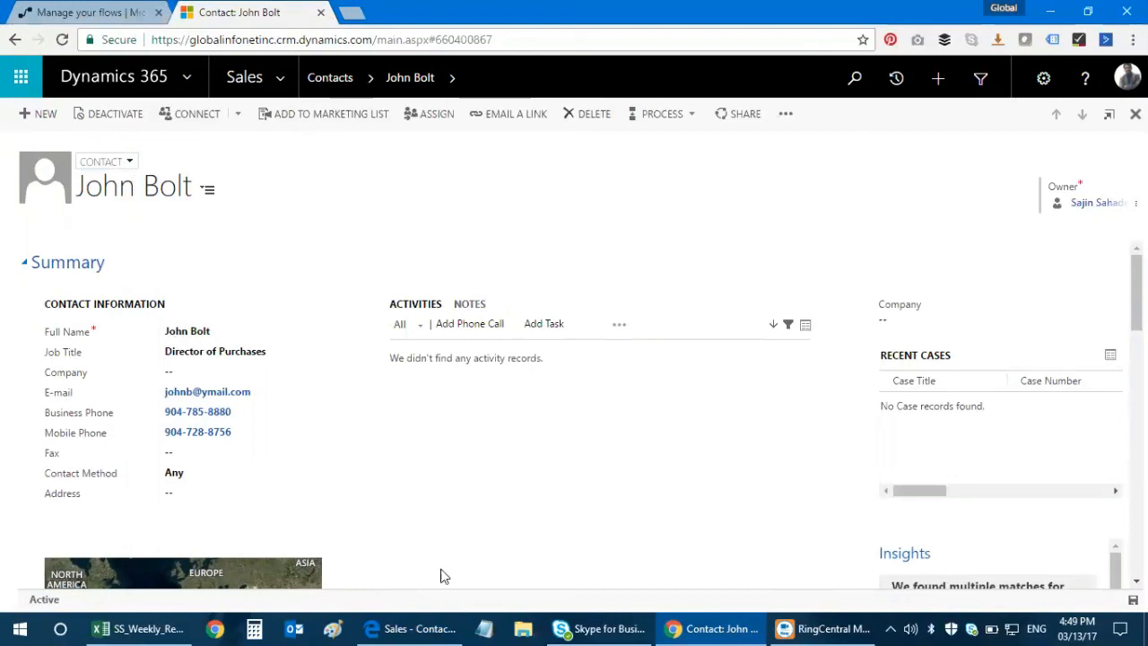
click(408, 628)
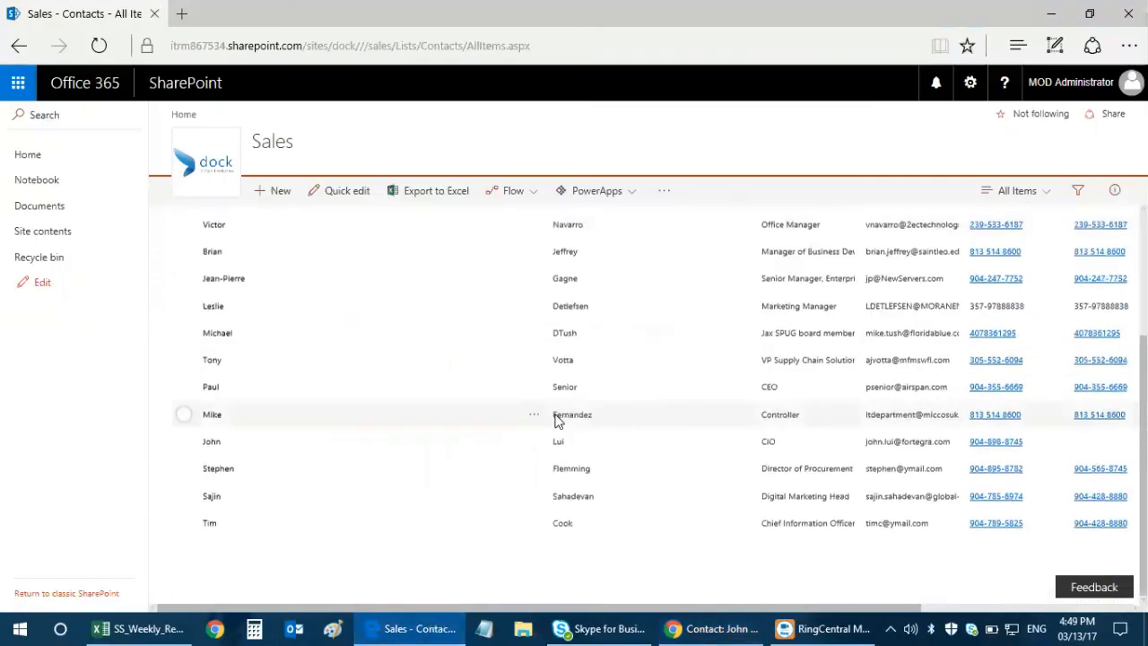
scroll(up, 3)
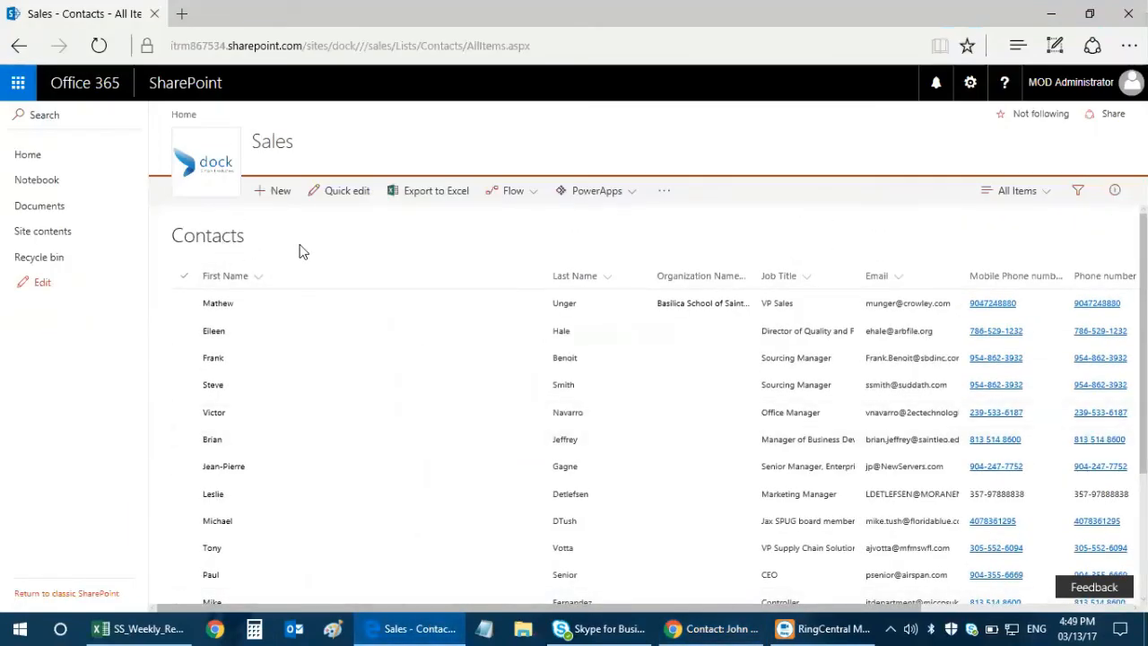
scroll(down, 3)
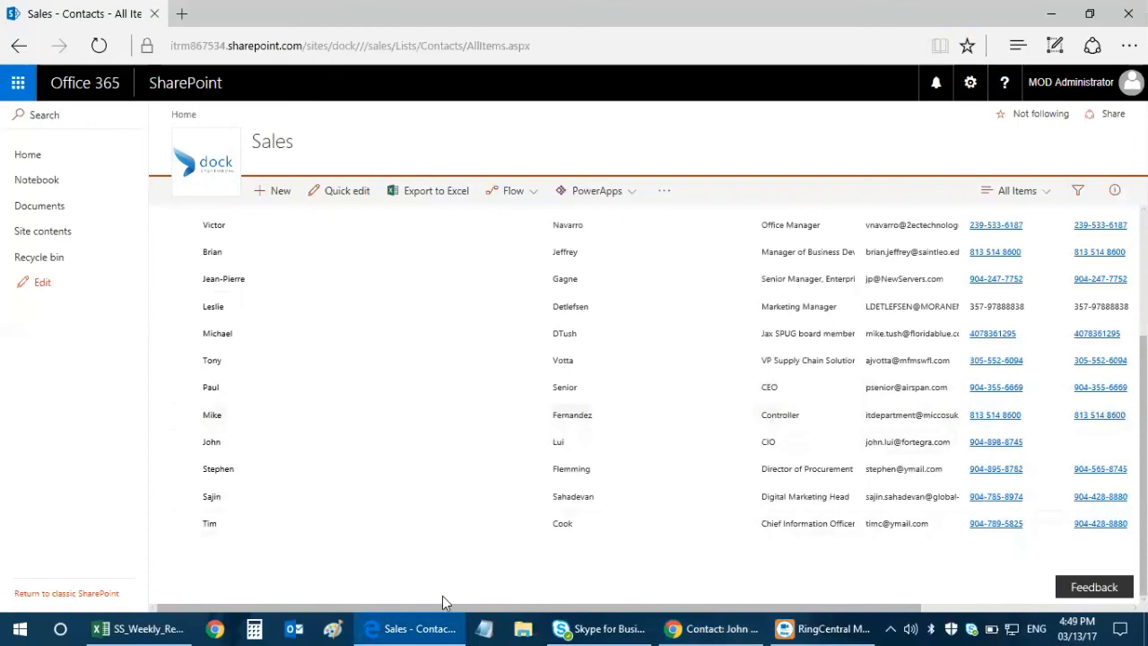
scroll(right, 3)
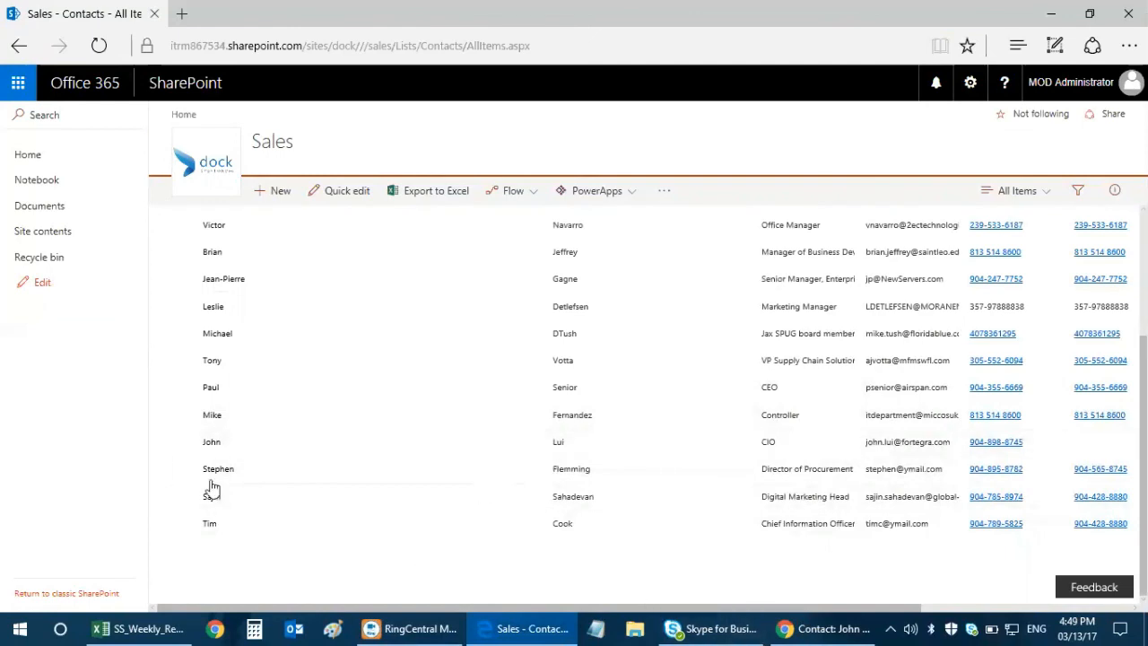
mouse_move(616, 563)
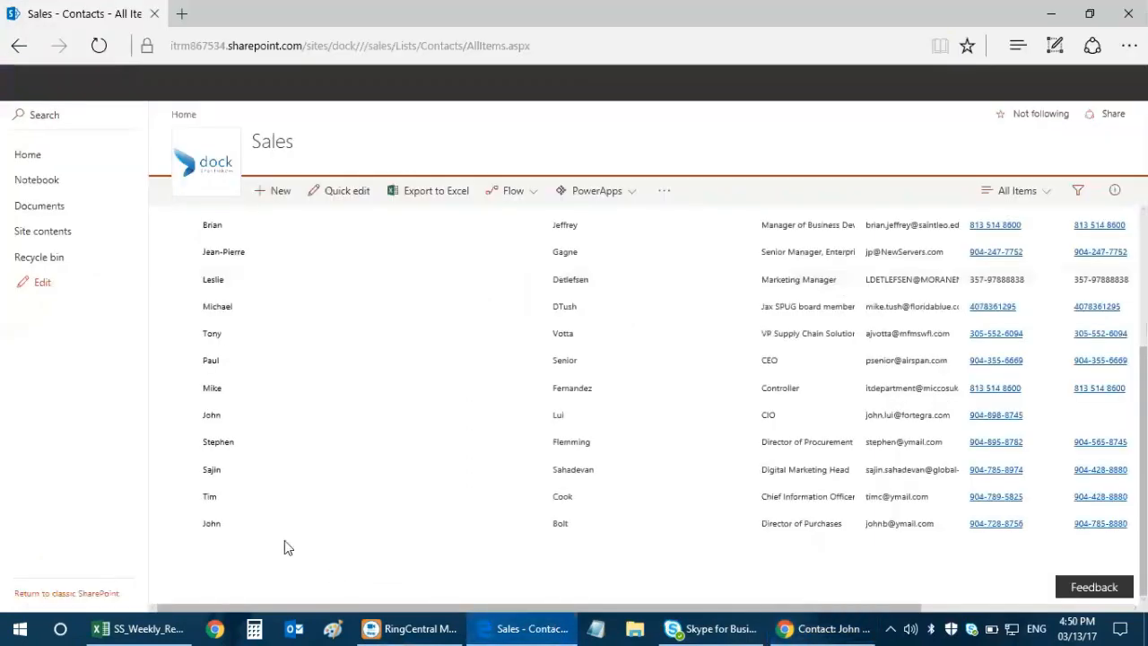
mouse_move(717, 581)
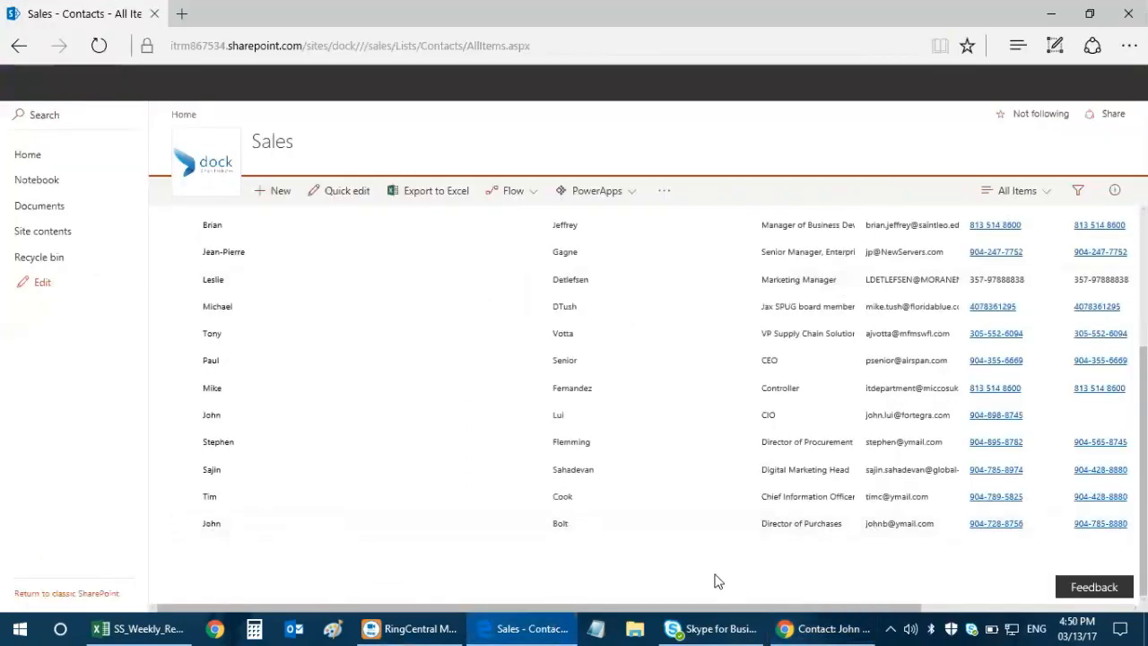
scroll(right, 3)
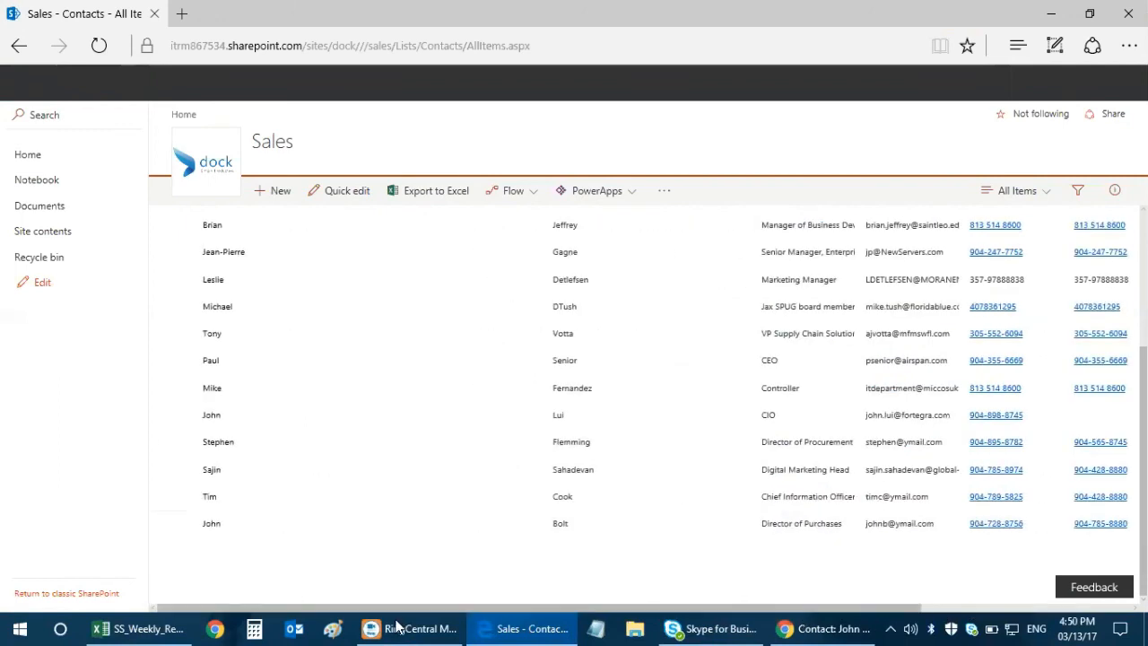
scroll(up, 3)
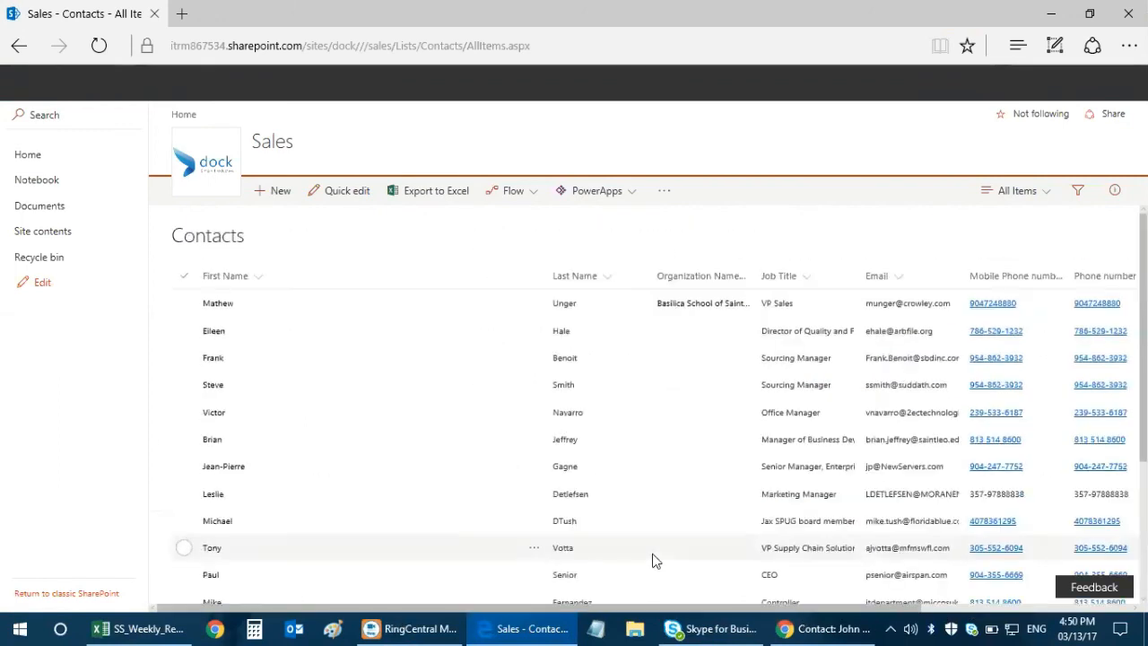